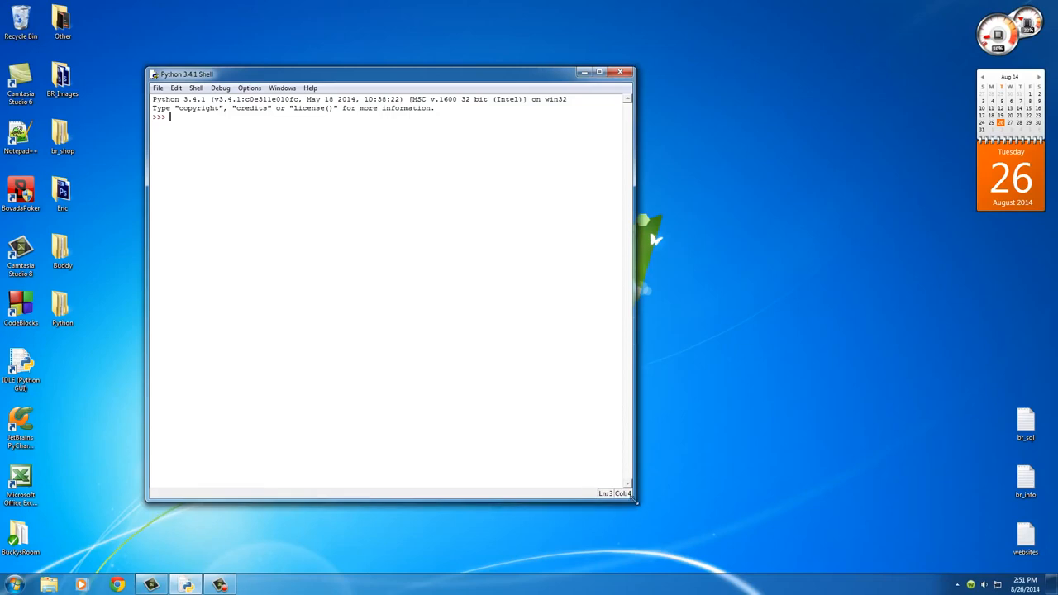
mouse_move(309, 244)
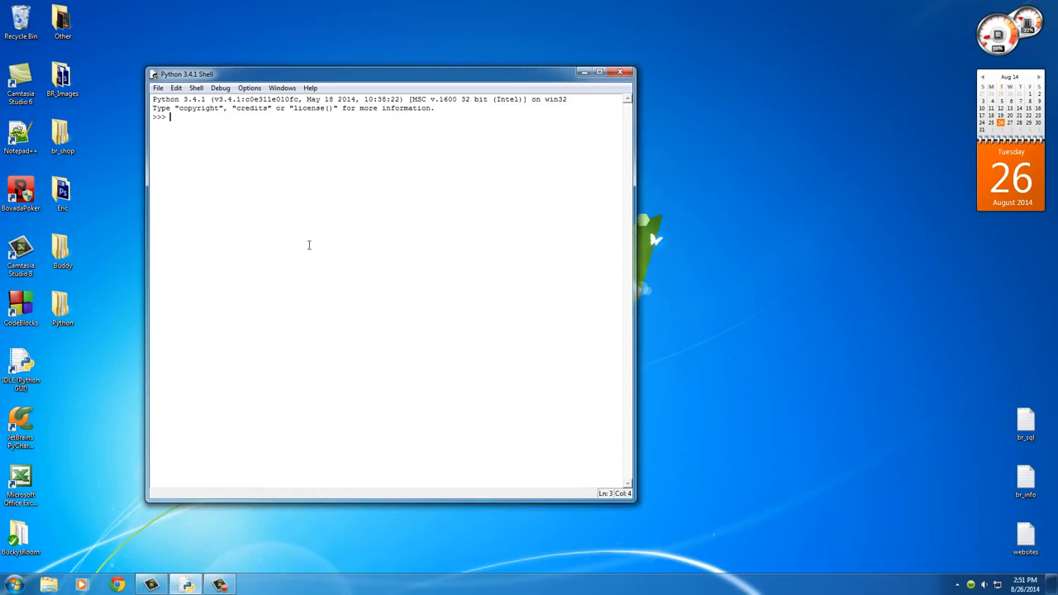
mouse_move(238, 289)
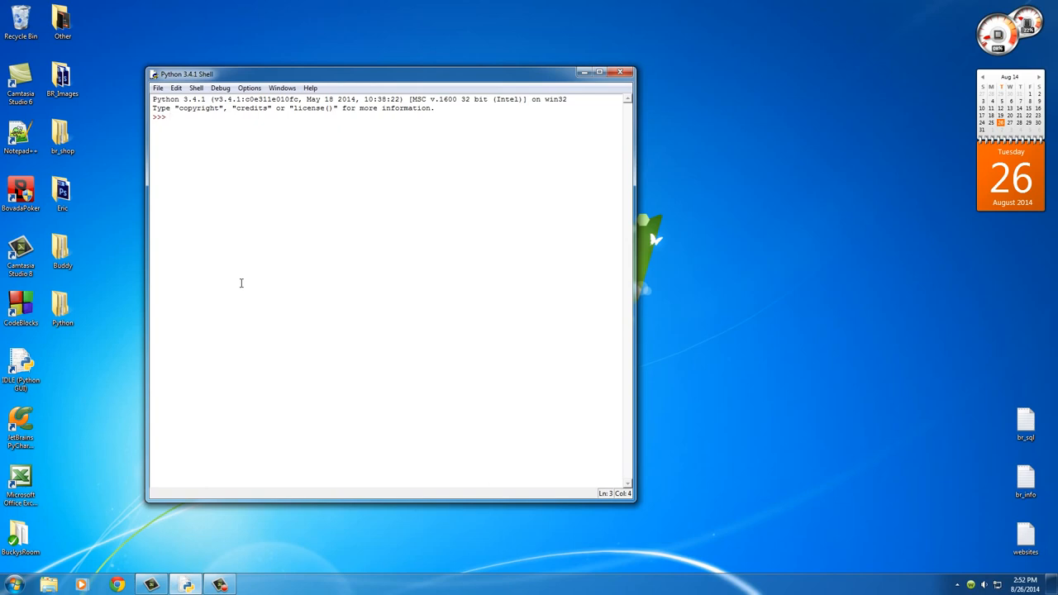
Enter players = [29, 58, 66, 71, 87], erasing mistyped values along the way.
type("players")
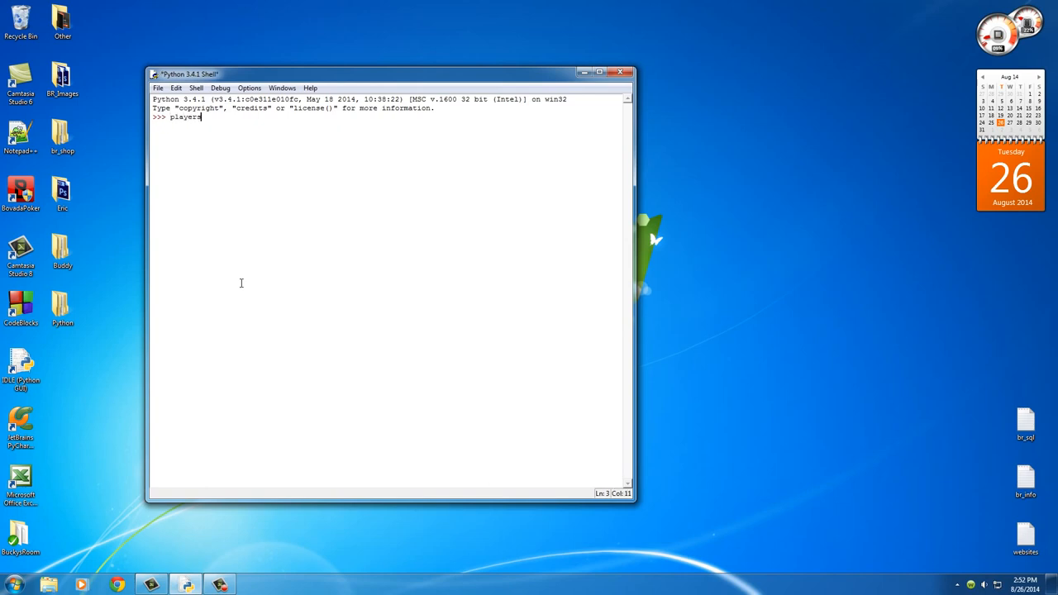
type("\" \"")
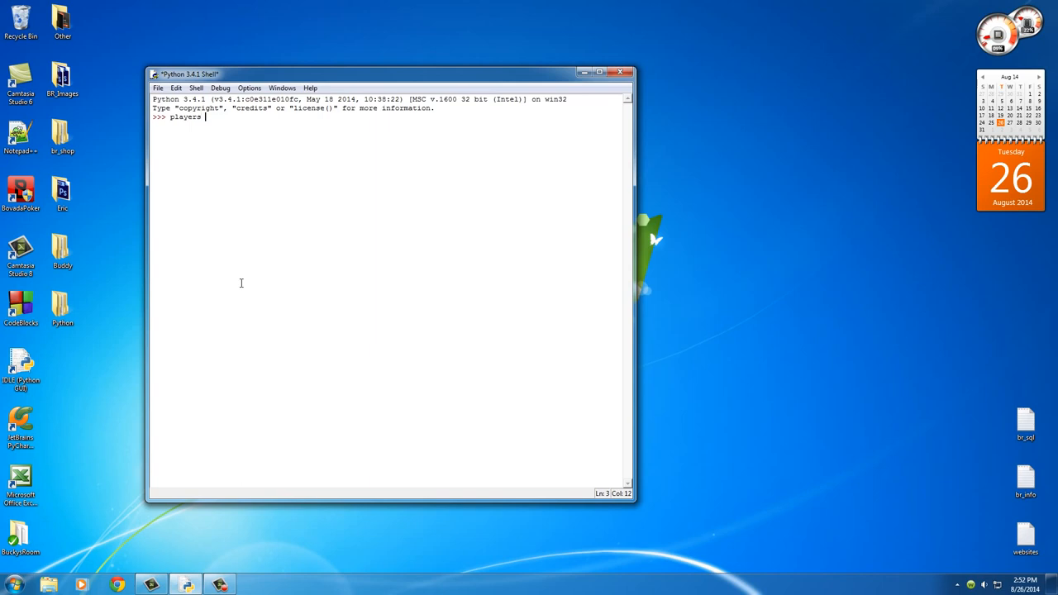
type("= 26,")
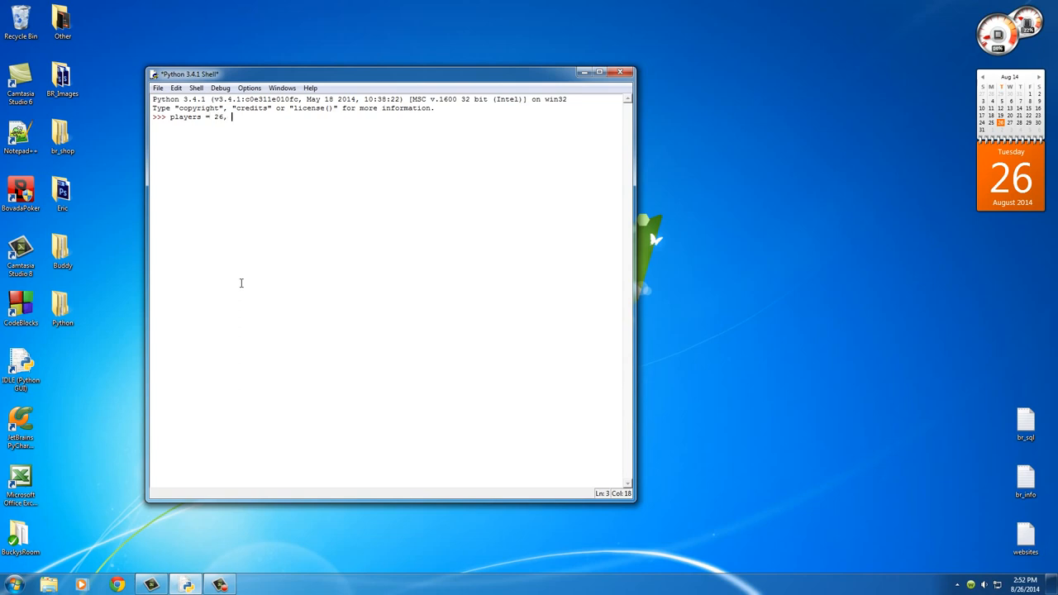
type("29")
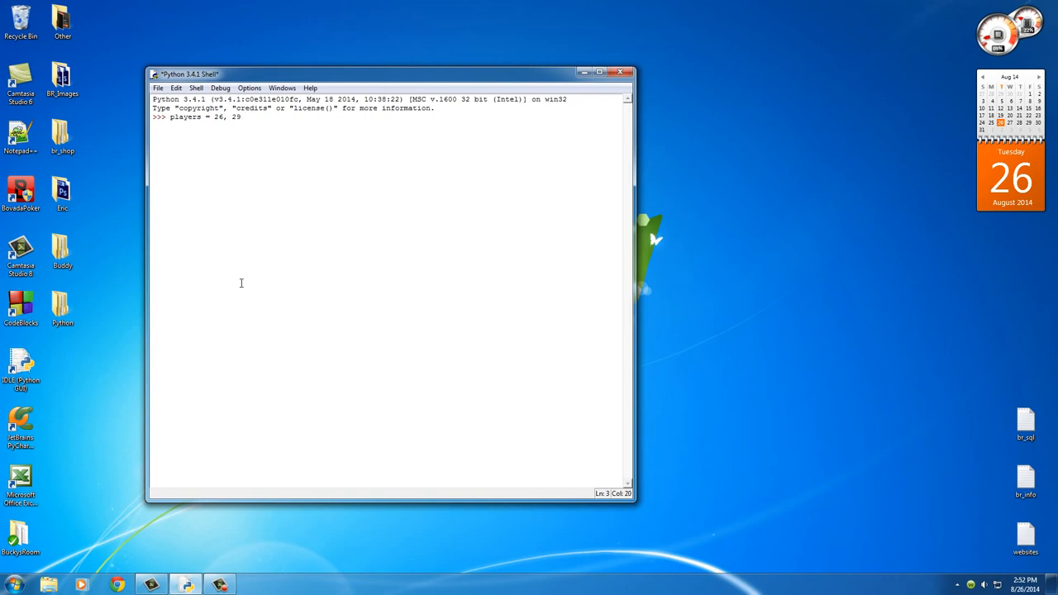
key("Backspace")
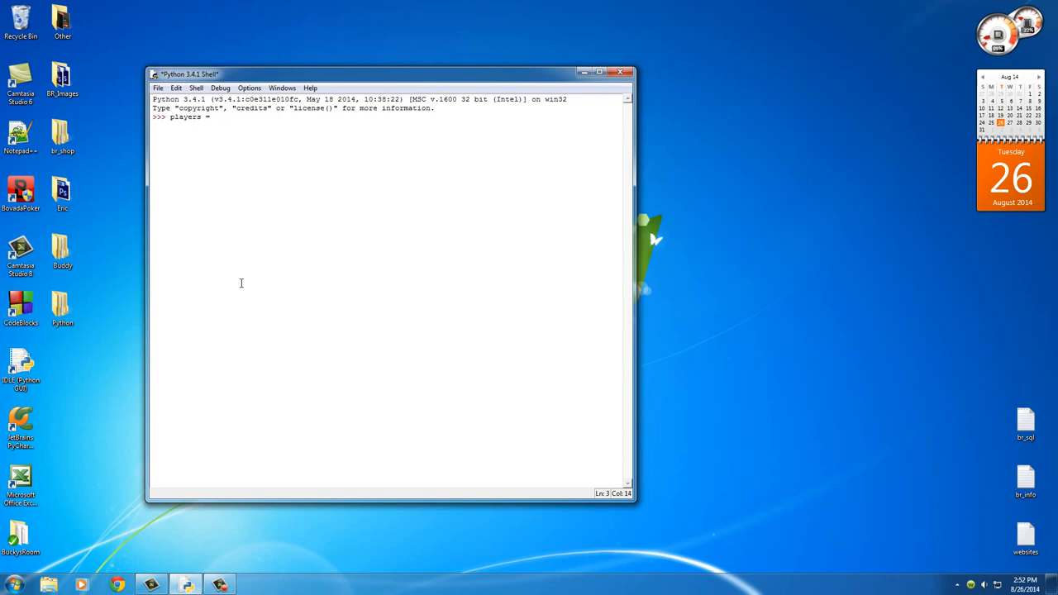
type("[")
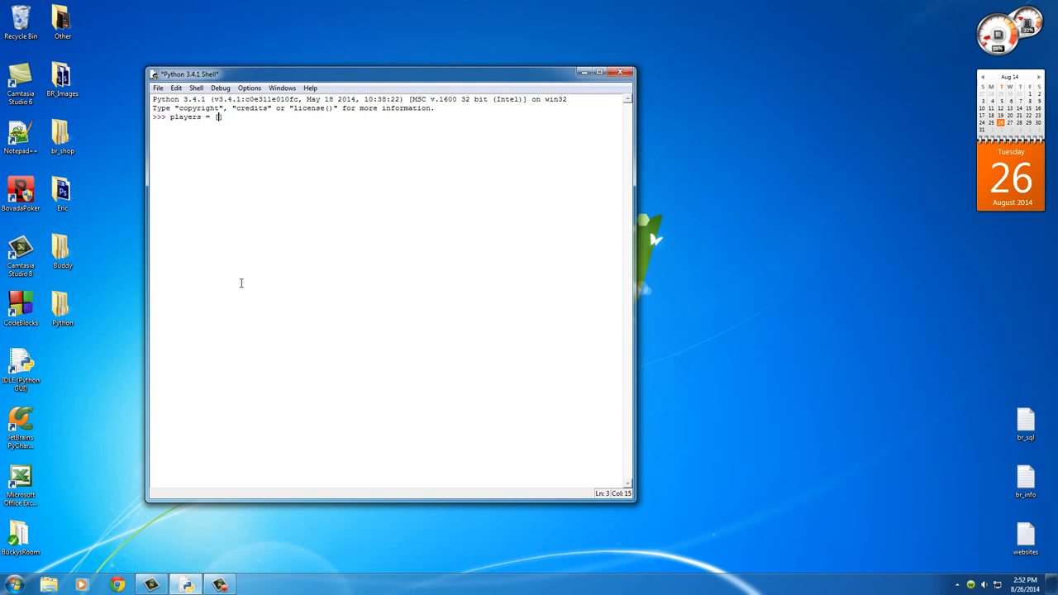
type("29,")
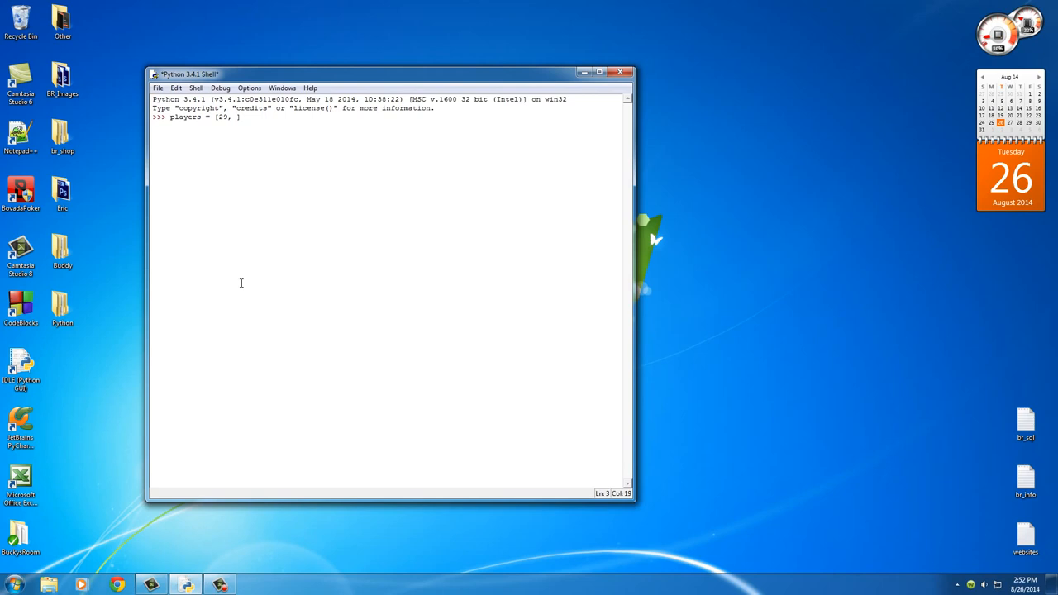
type("58,")
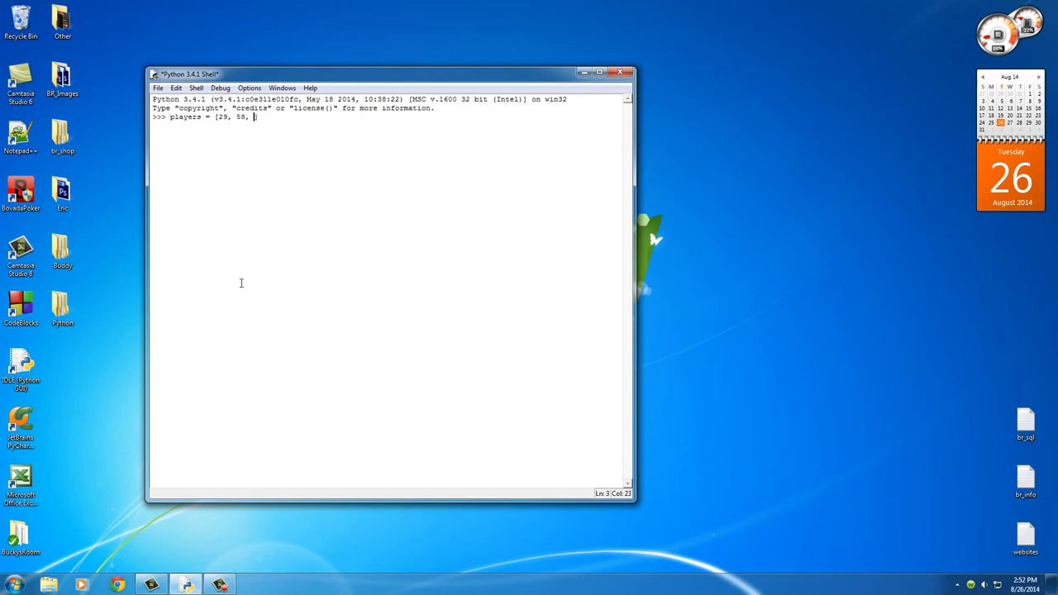
type("66,")
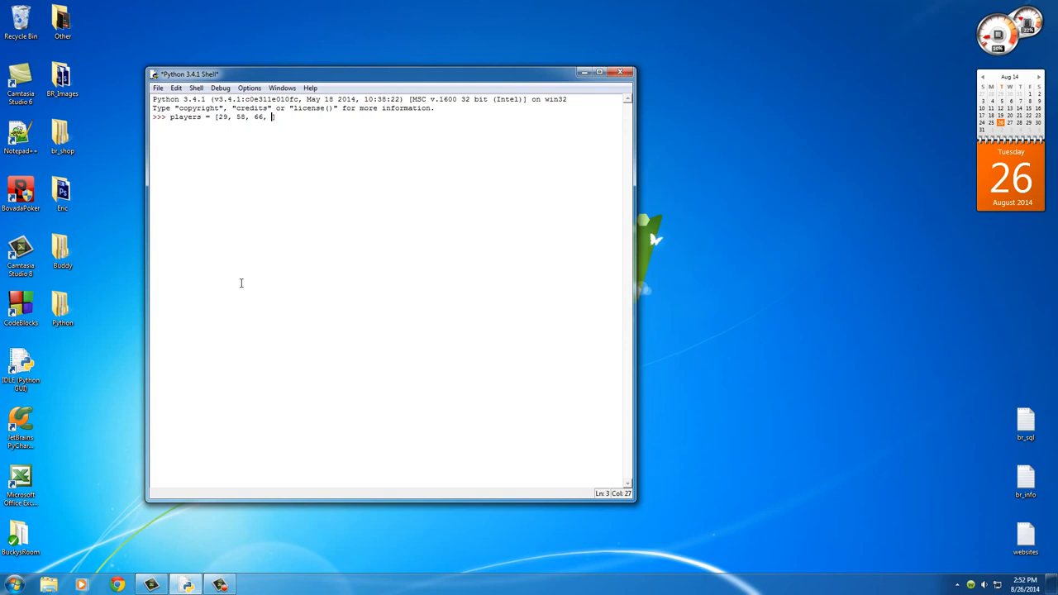
type("71,")
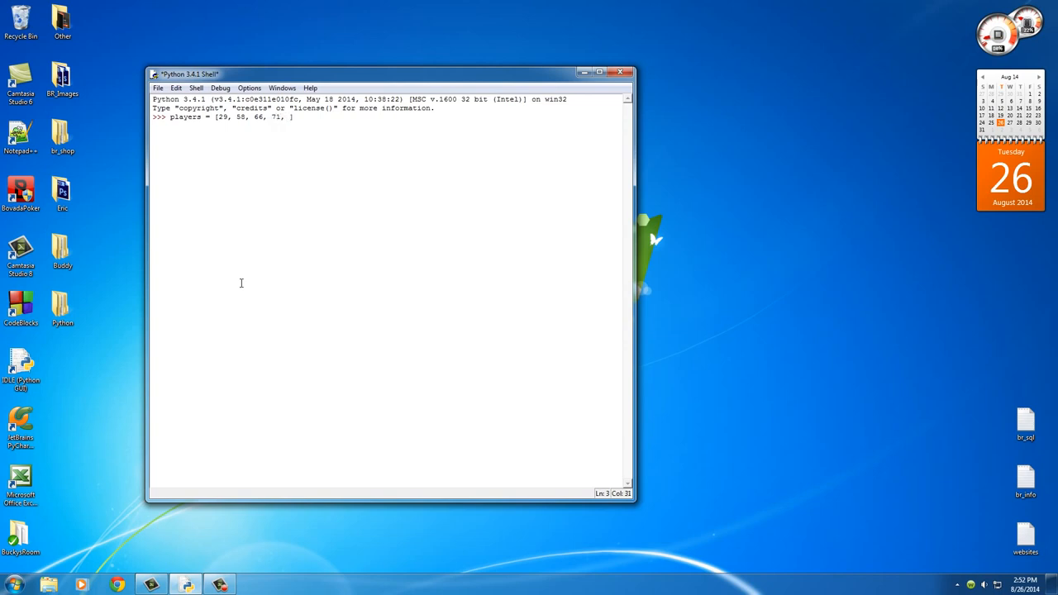
type("87")
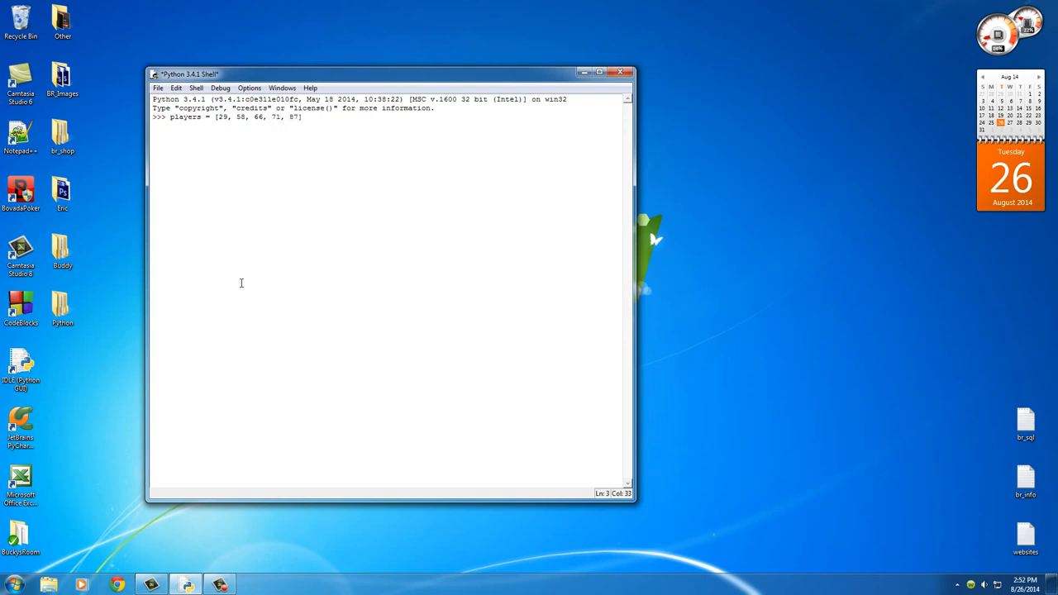
type("]")
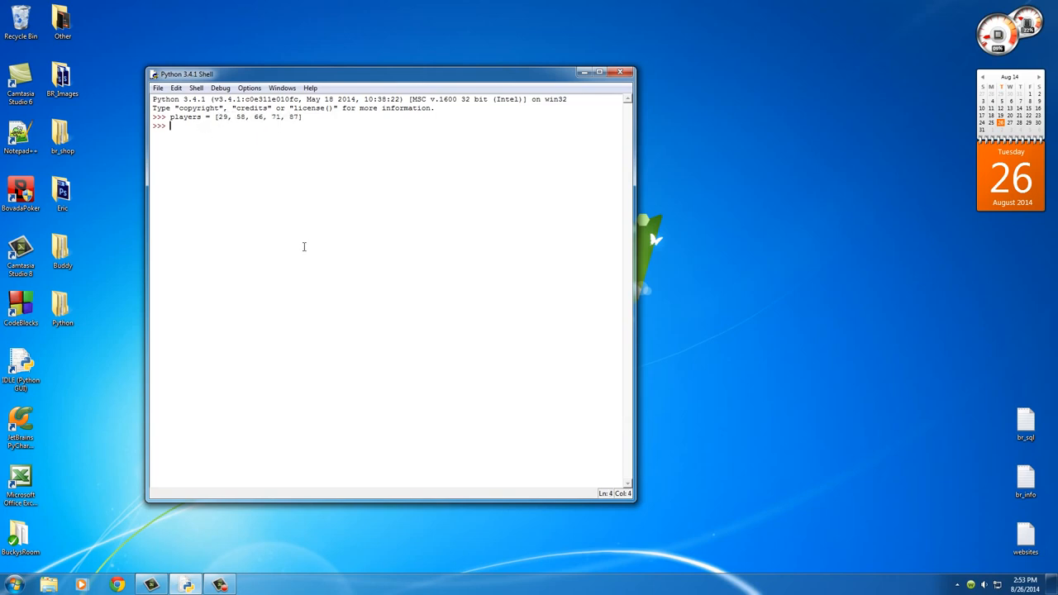
mouse_move(310, 265)
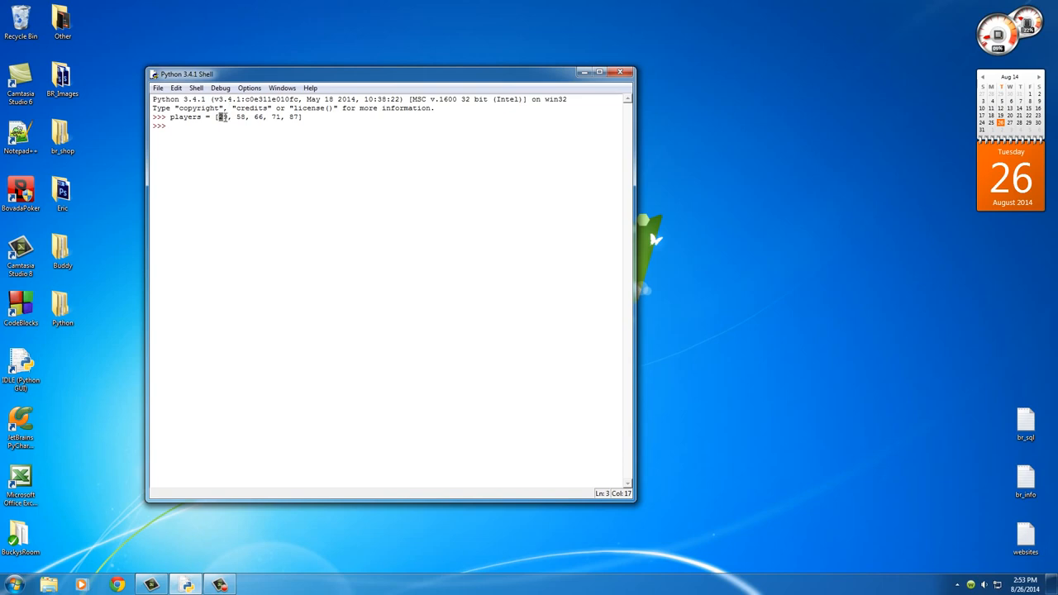
Run the players assignment and mark the value 66 in the list.
type("29")
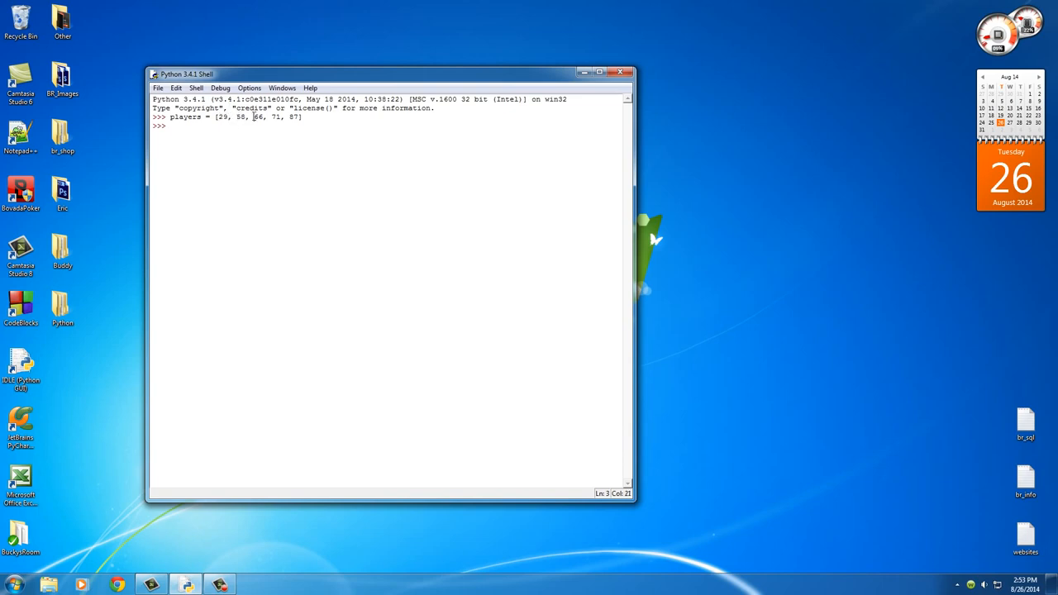
double_click(258, 117)
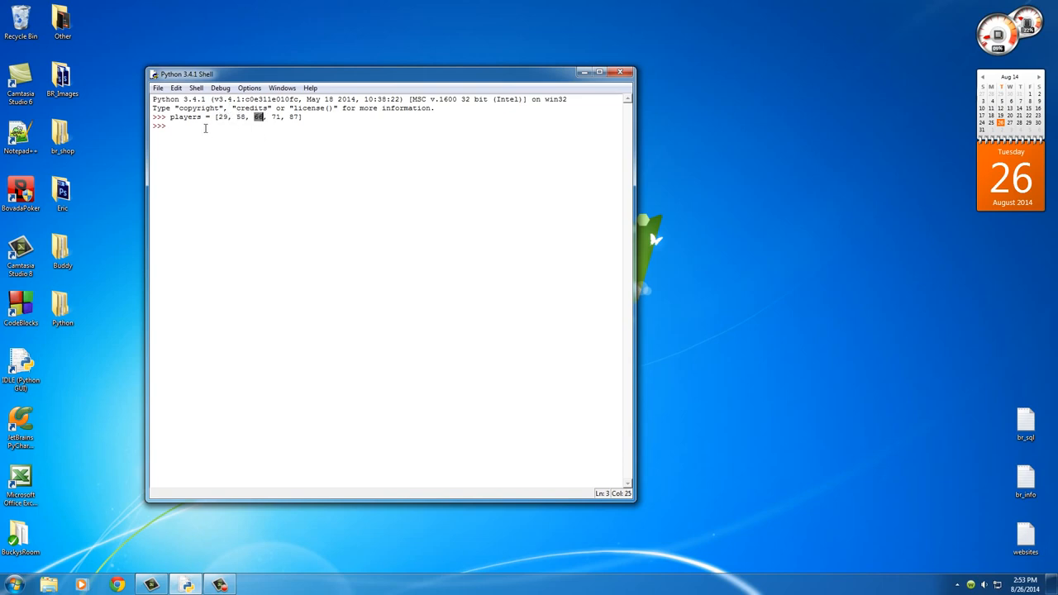
Evaluate players[2], which returns 66, and mark the lookup expression.
type("pl")
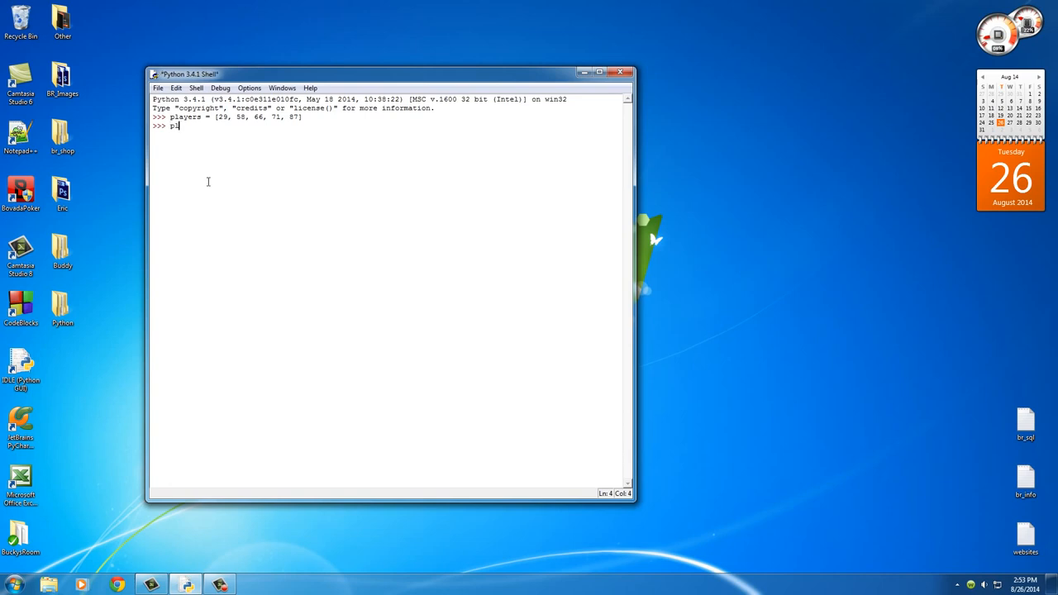
type("layers[")
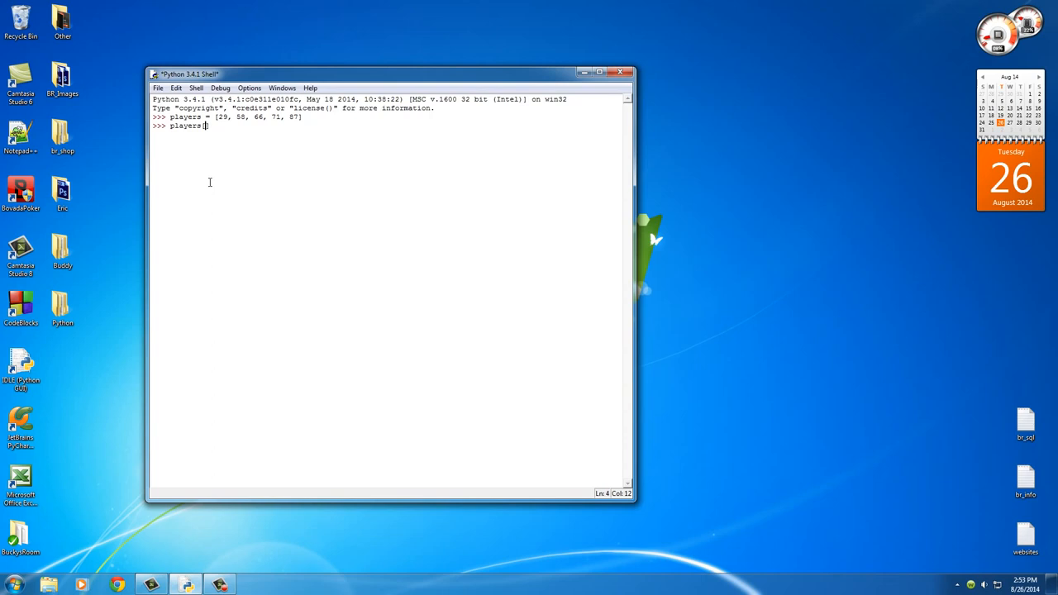
type("2]")
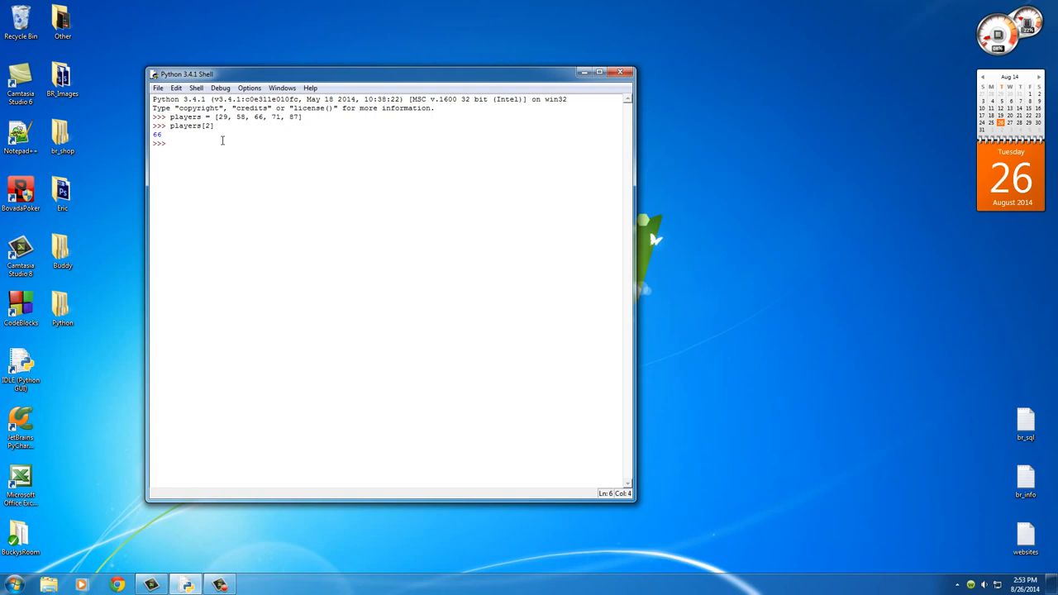
double_click(258, 117)
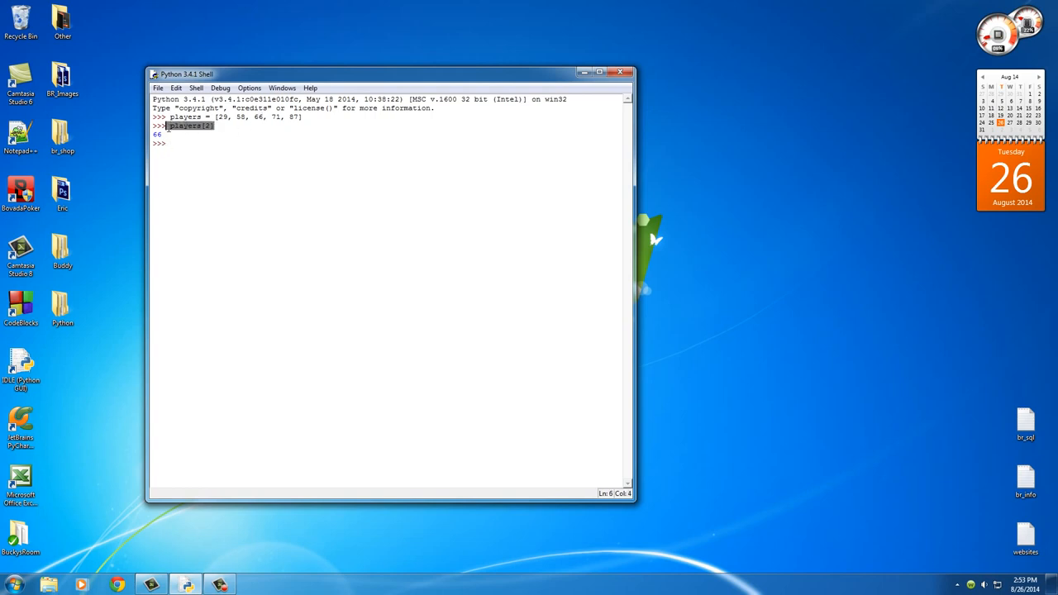
Set players[2] to 68 and display the list [29, 58, 68, 71, 87].
type("players[2]")
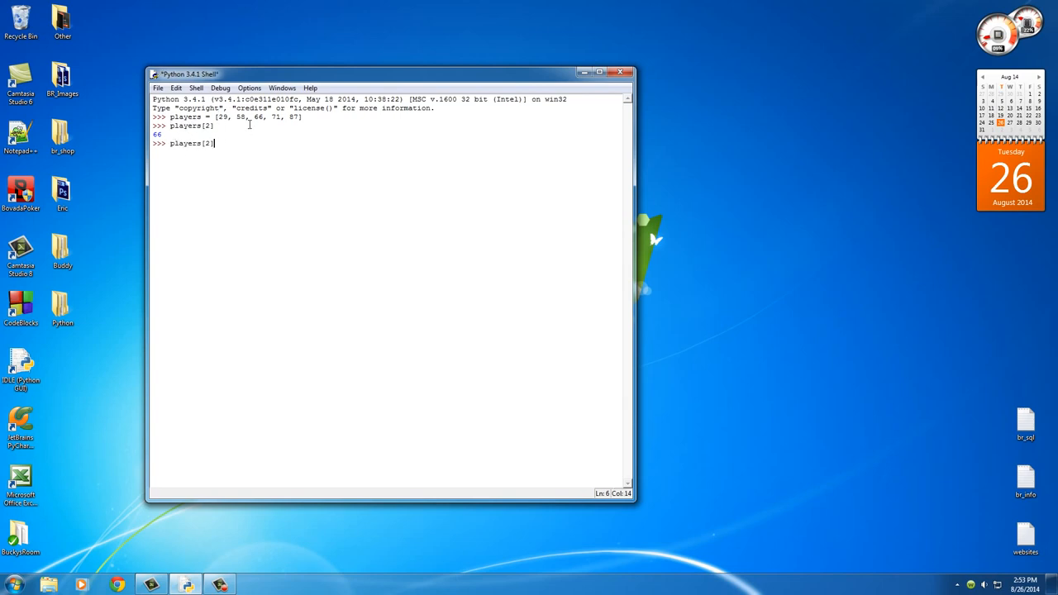
double_click(258, 116)
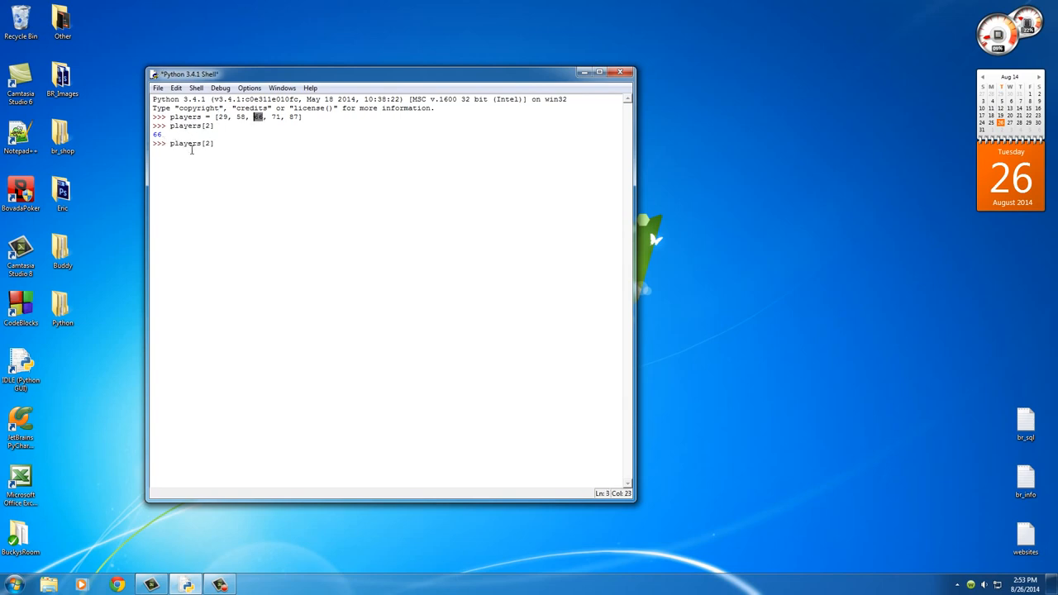
type("=")
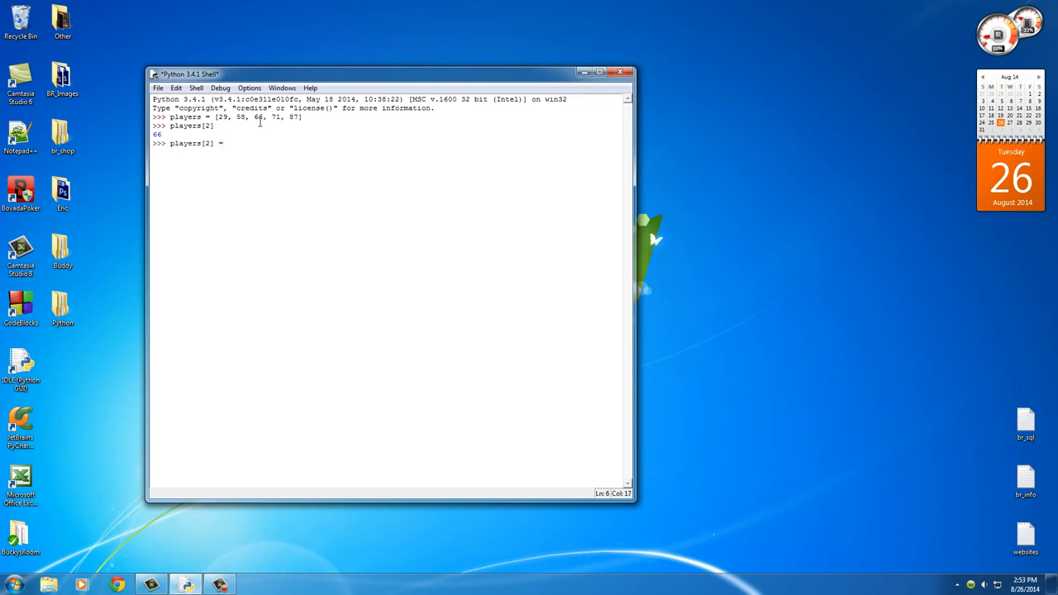
type("66")
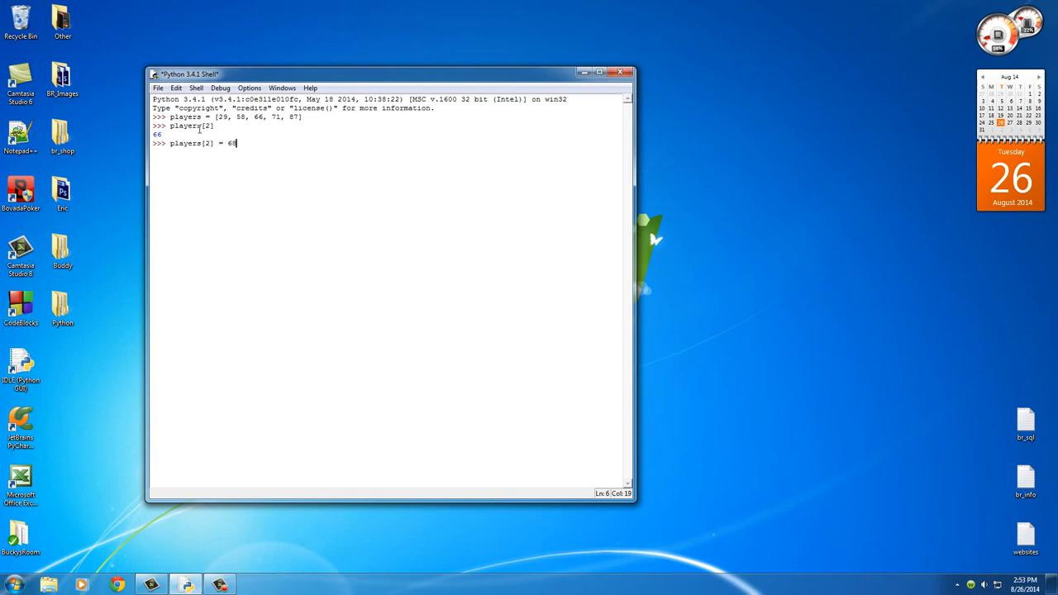
double_click(189, 143)
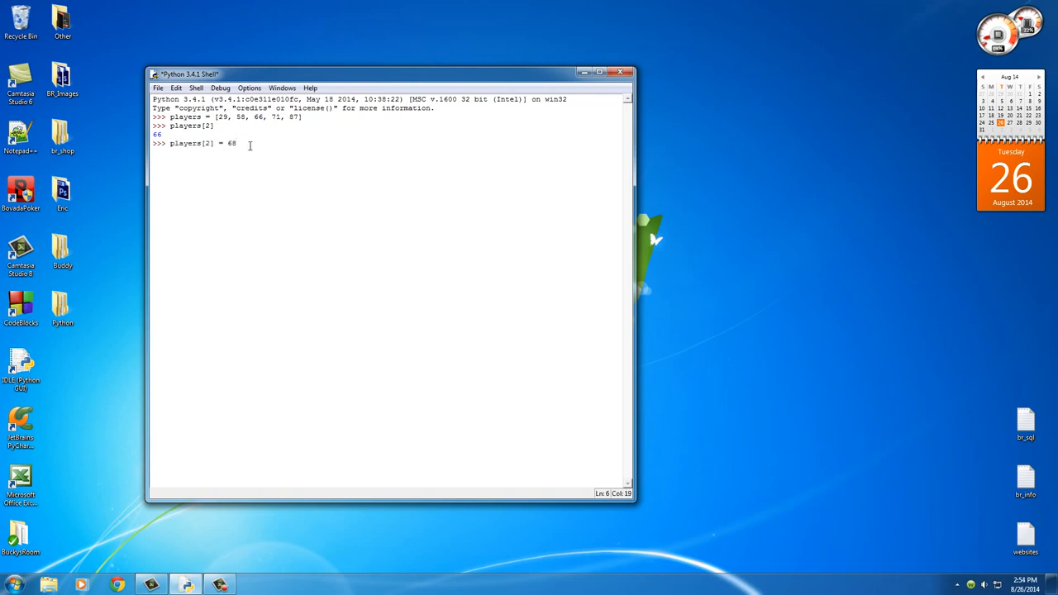
type("players")
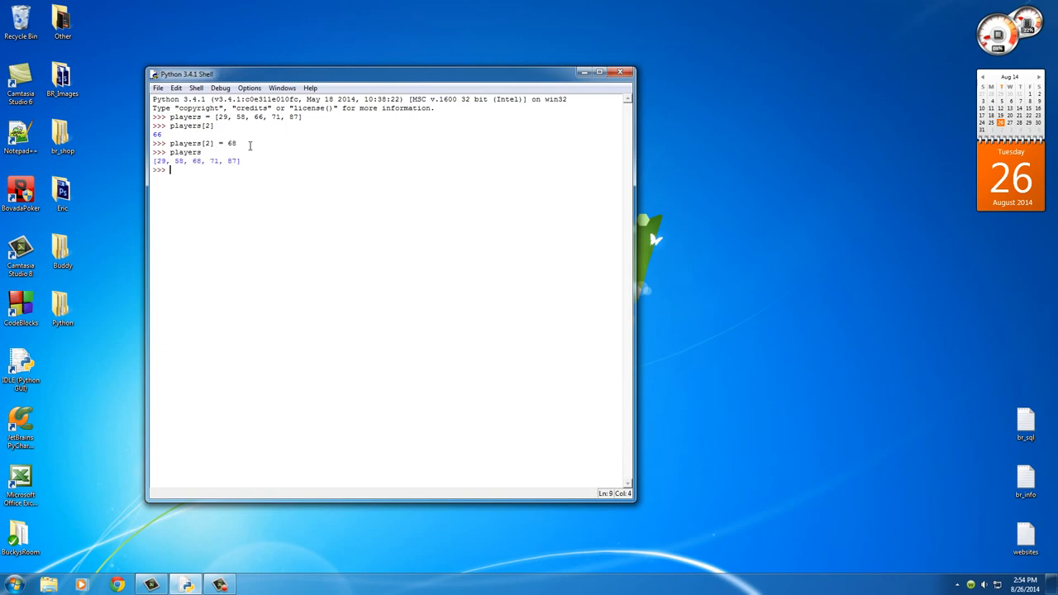
double_click(195, 161)
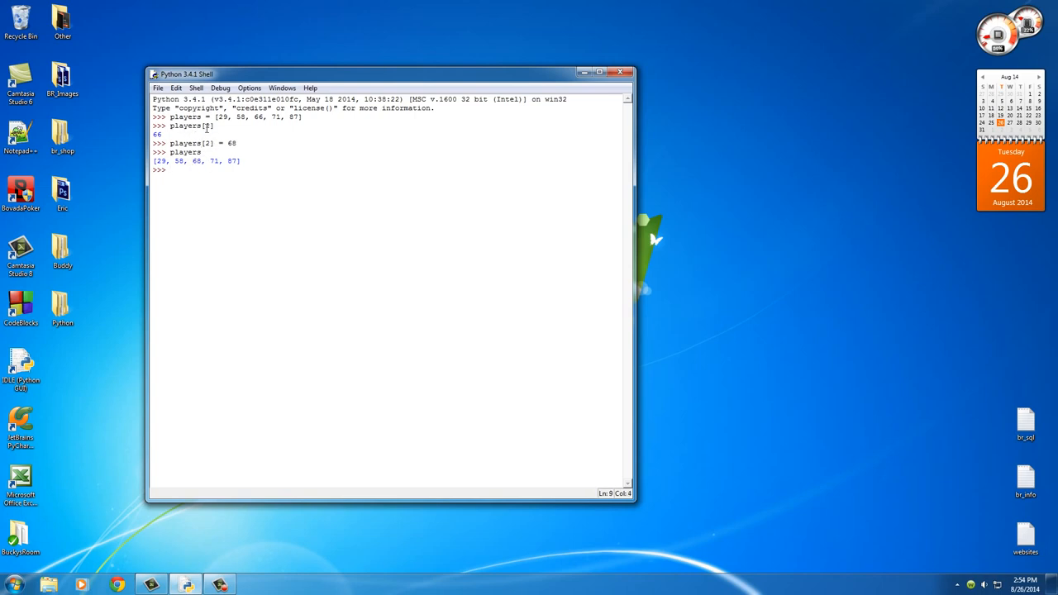
double_click(190, 126)
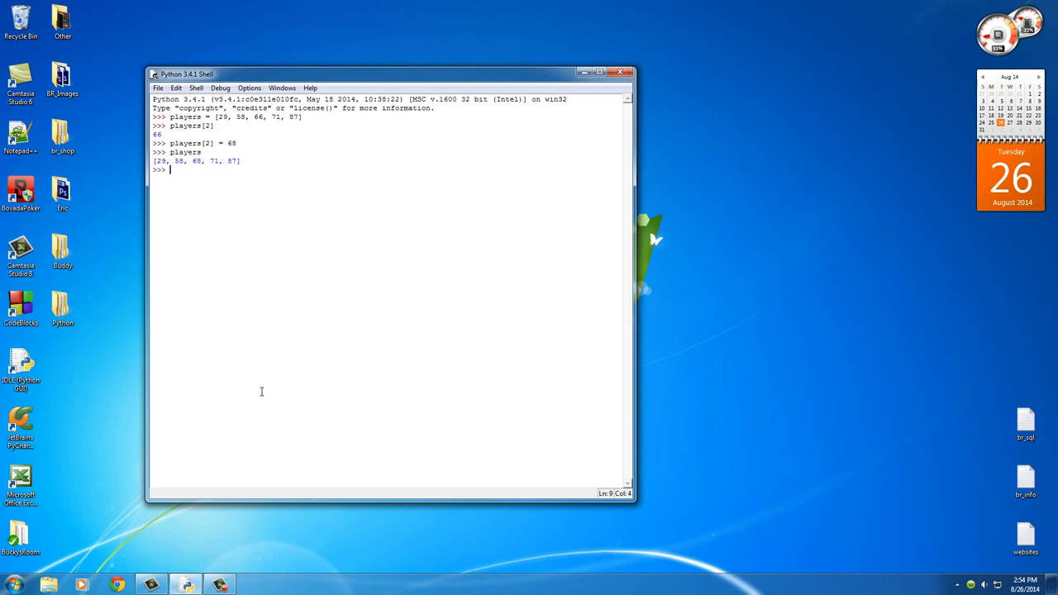
Evaluate players + [90, 91, 98], then confirm players is still [29, 58, 68, 71, 87].
type("players")
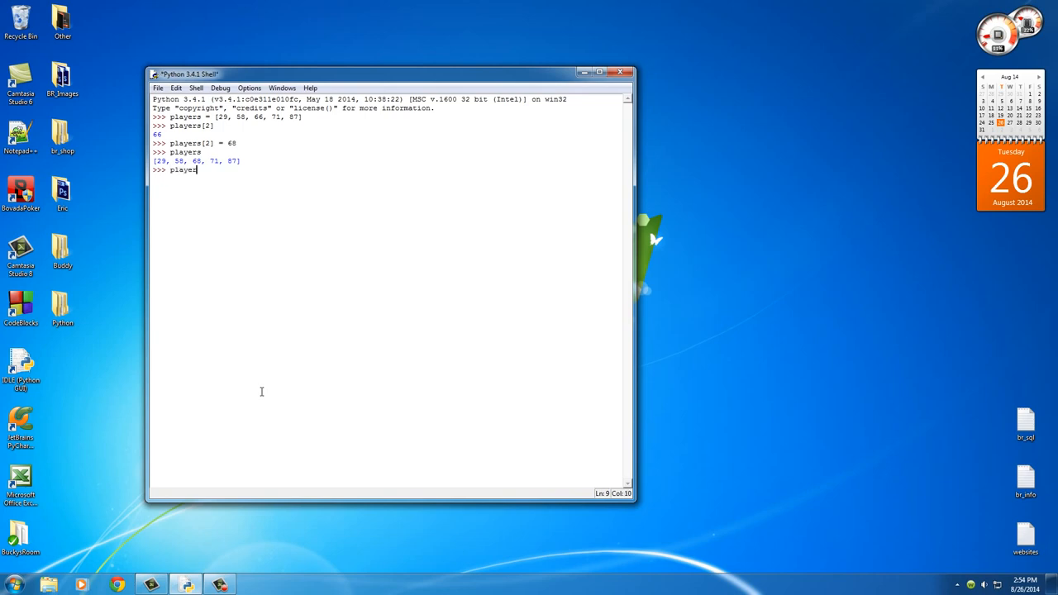
type("s +")
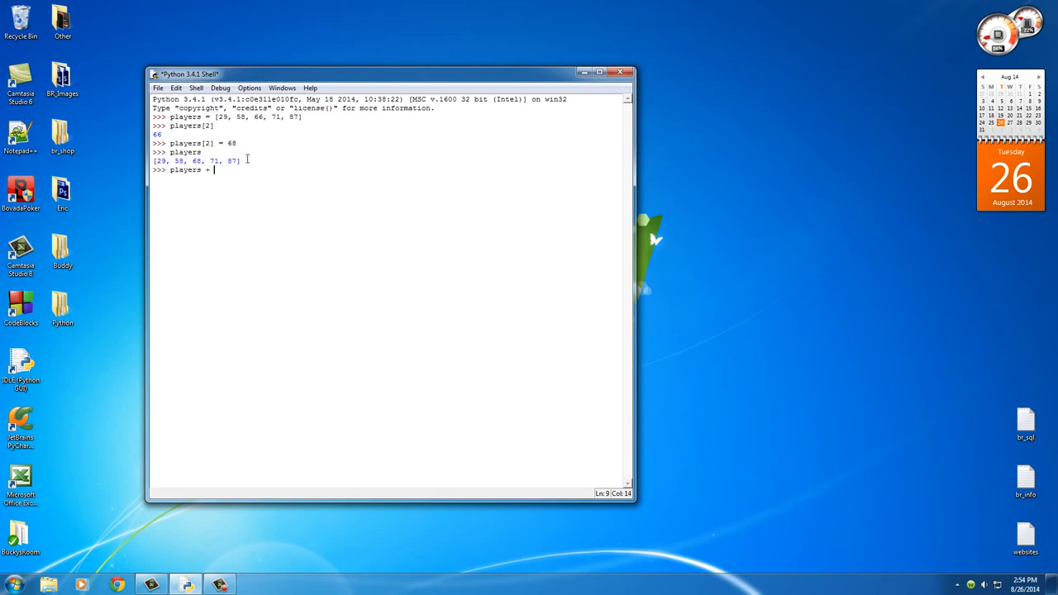
type("[90,")
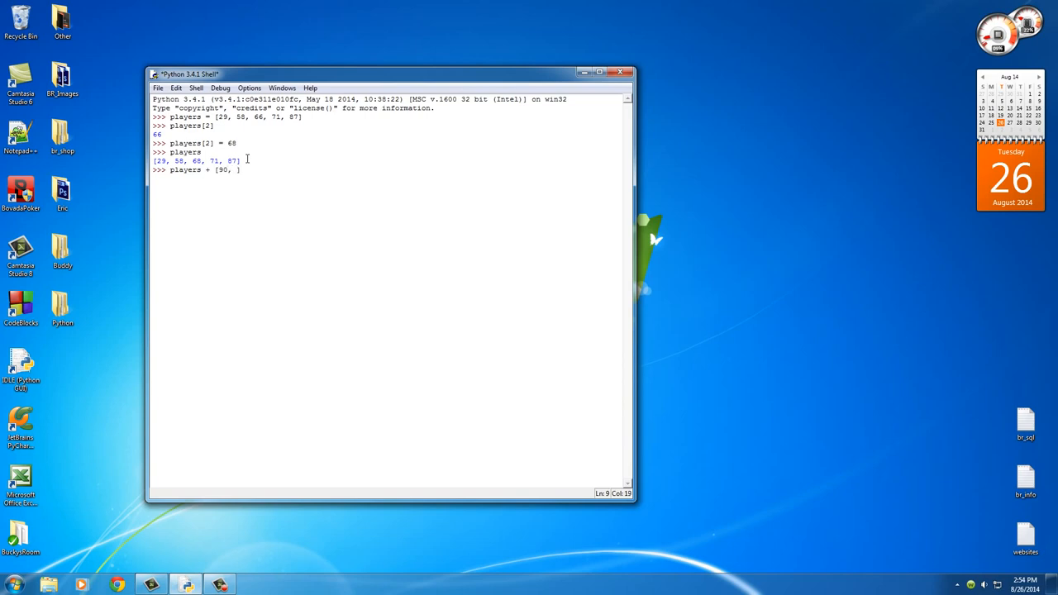
type("91, 98]")
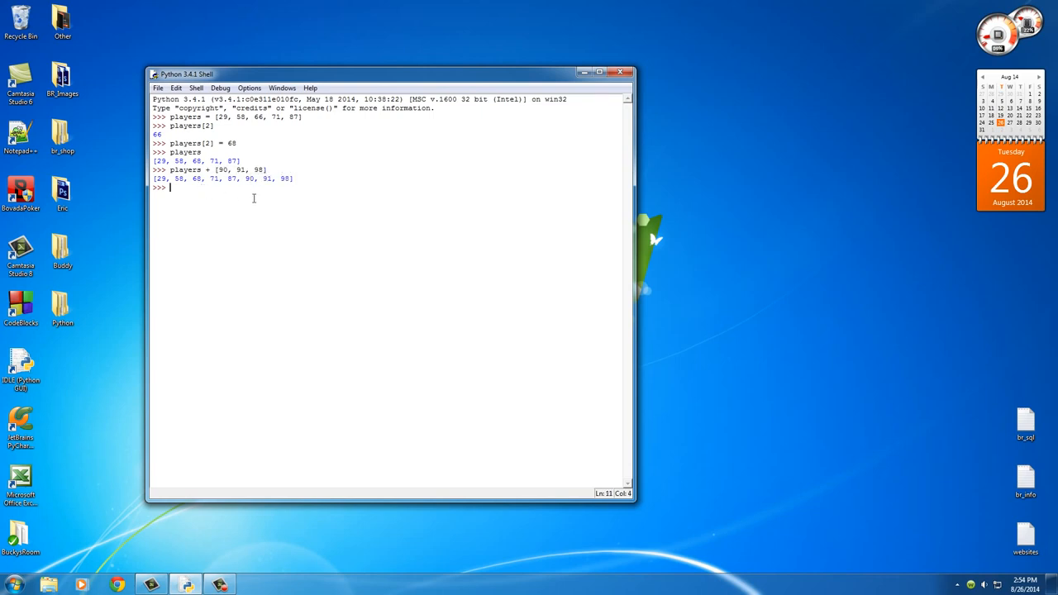
double_click(185, 170)
type("players")
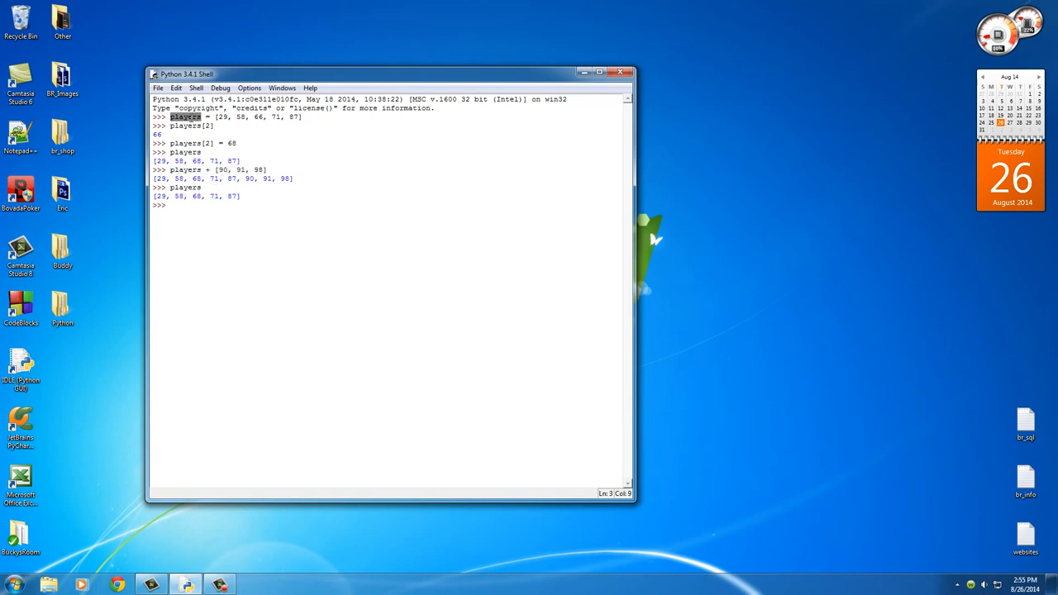
left_click(209, 205)
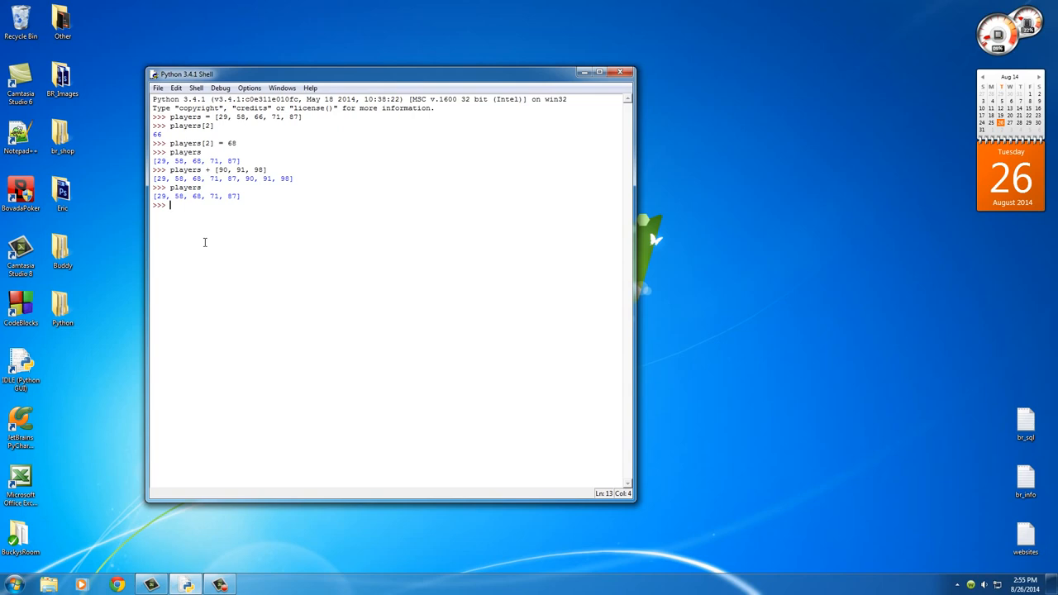
Append 120 to players and display [29, 58, 68, 71, 87, 120].
type("players")
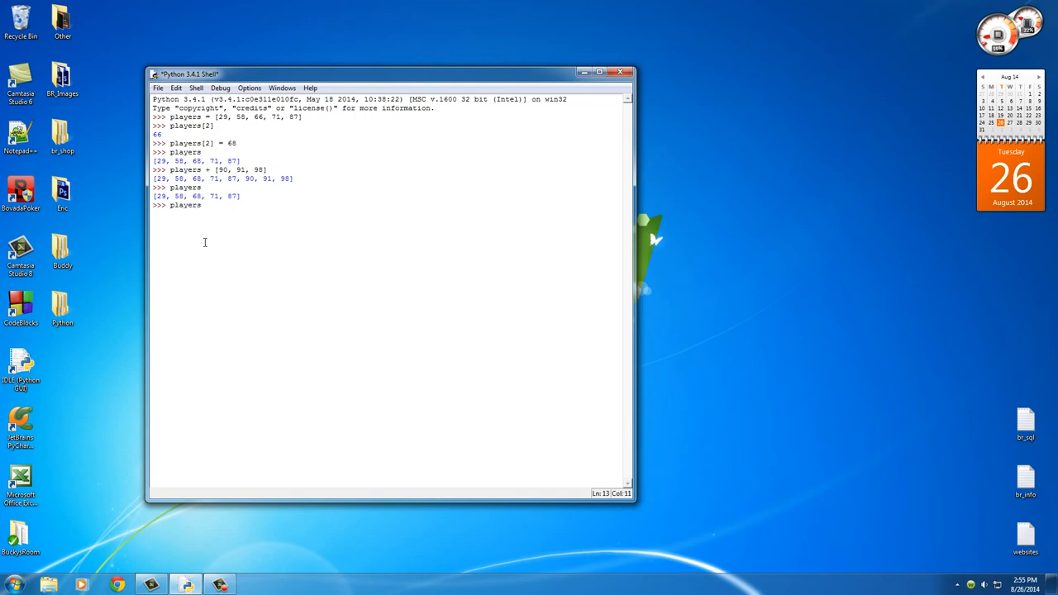
type(".append")
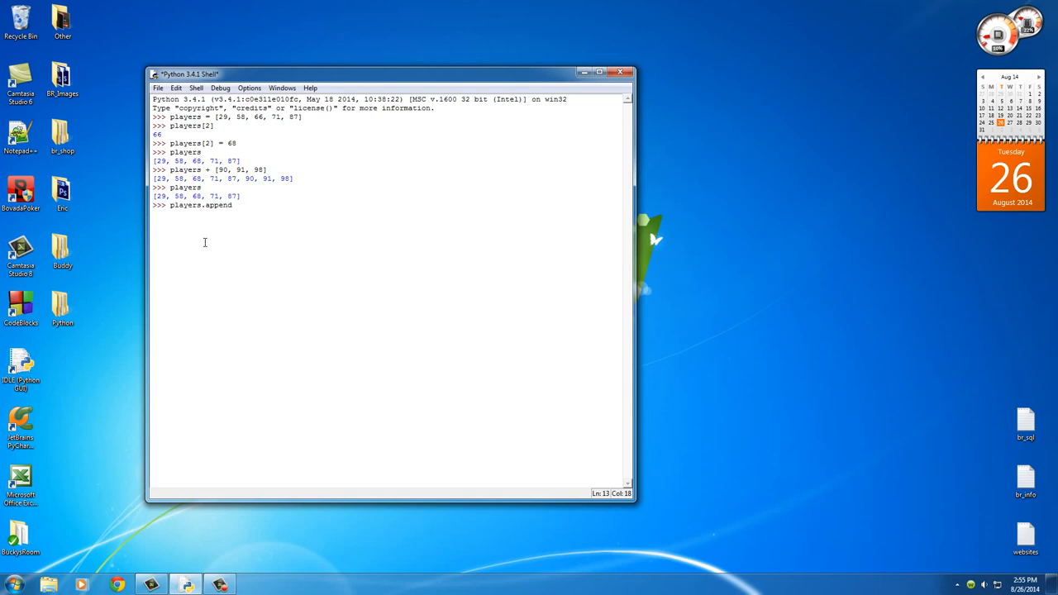
type("()")
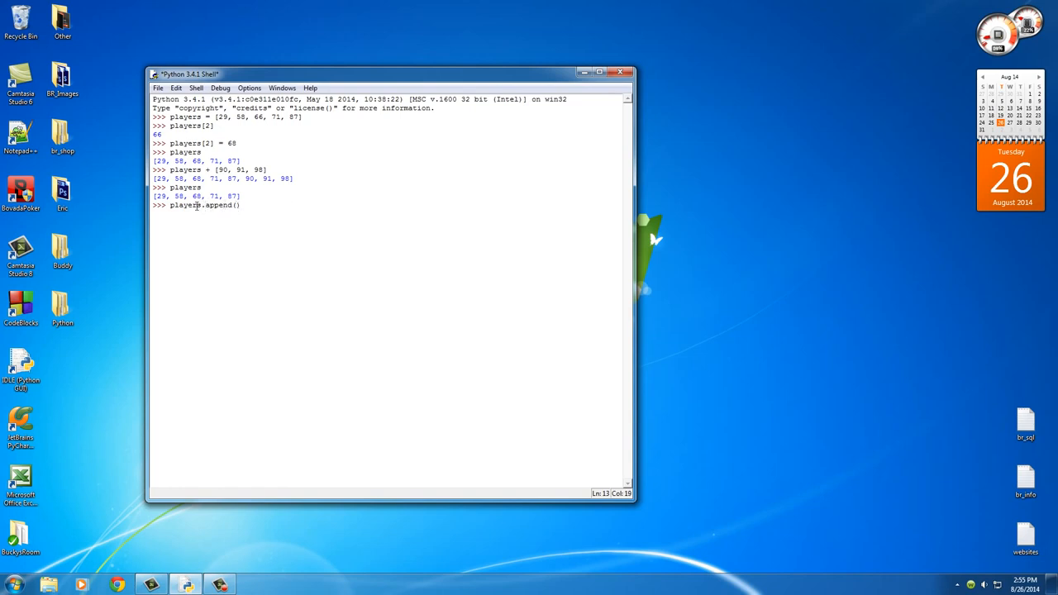
double_click(185, 205)
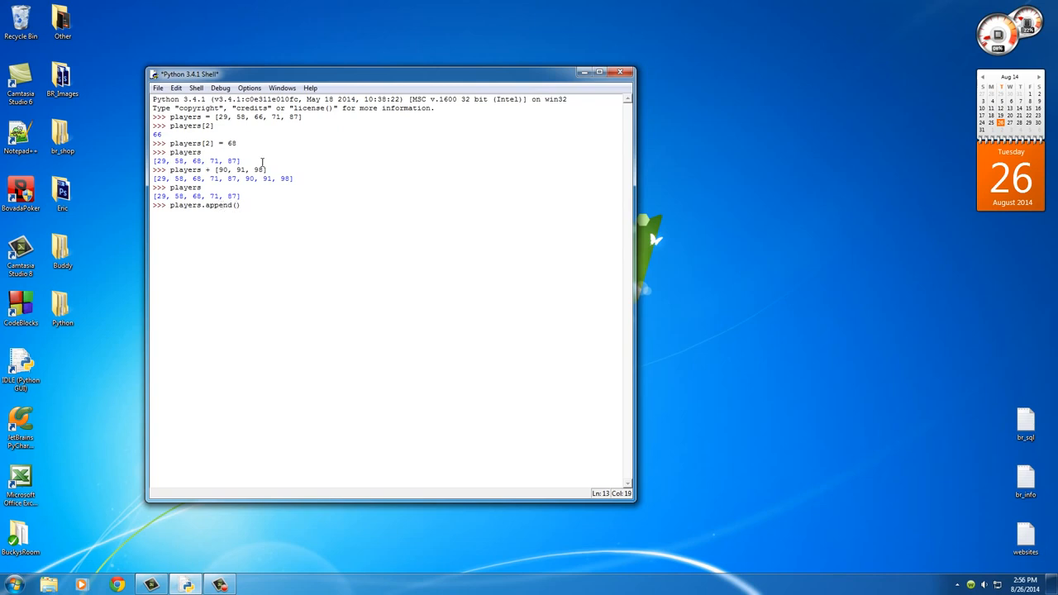
type("120")
type("players")
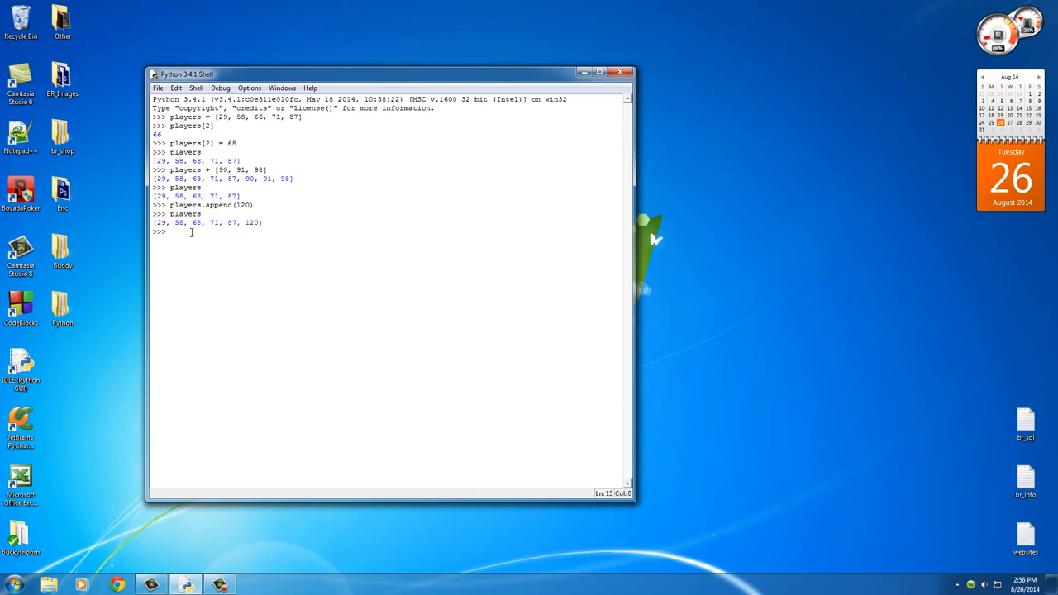
double_click(211, 205)
type("players[:2]")
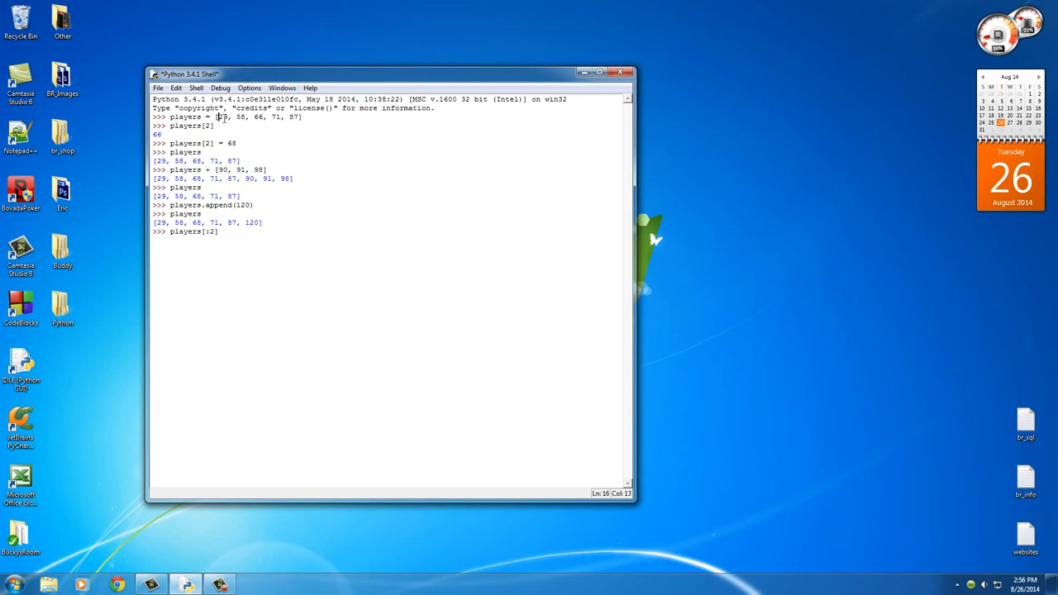
Display the slice players[:2], which returns [29, 58].
double_click(257, 117)
type("players[:2")
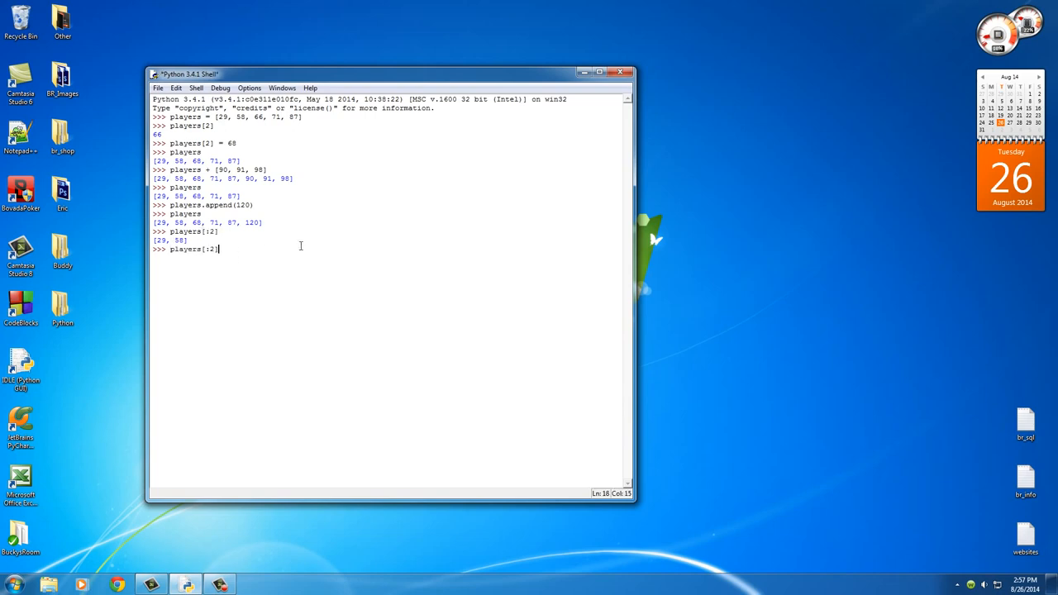
type("=")
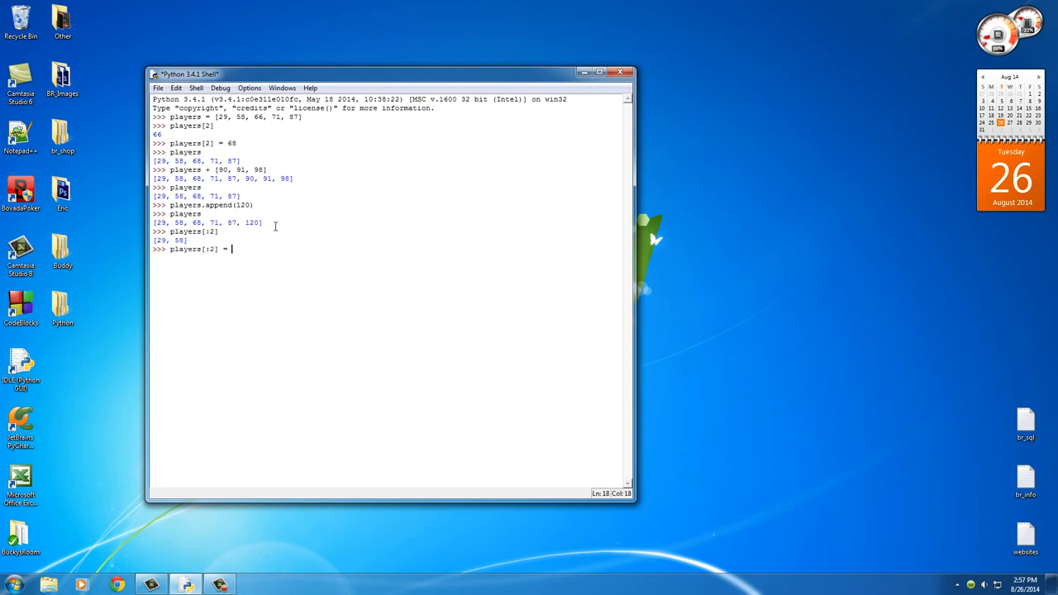
Assign [0, 0] to players[:2], making the list [0, 0, 68, 71, 87, 120].
type("[")
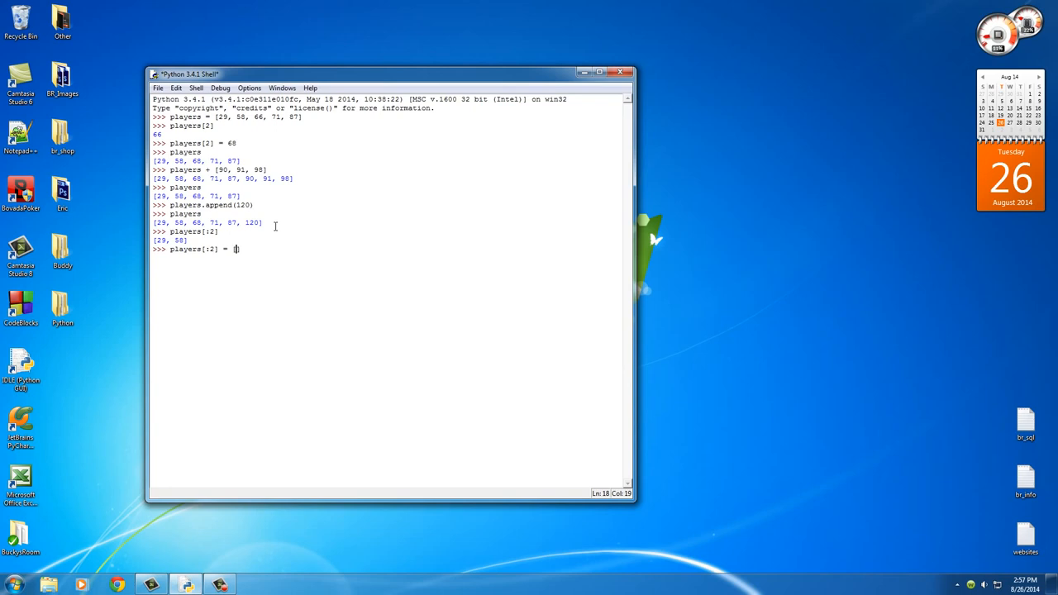
type("0, 0]")
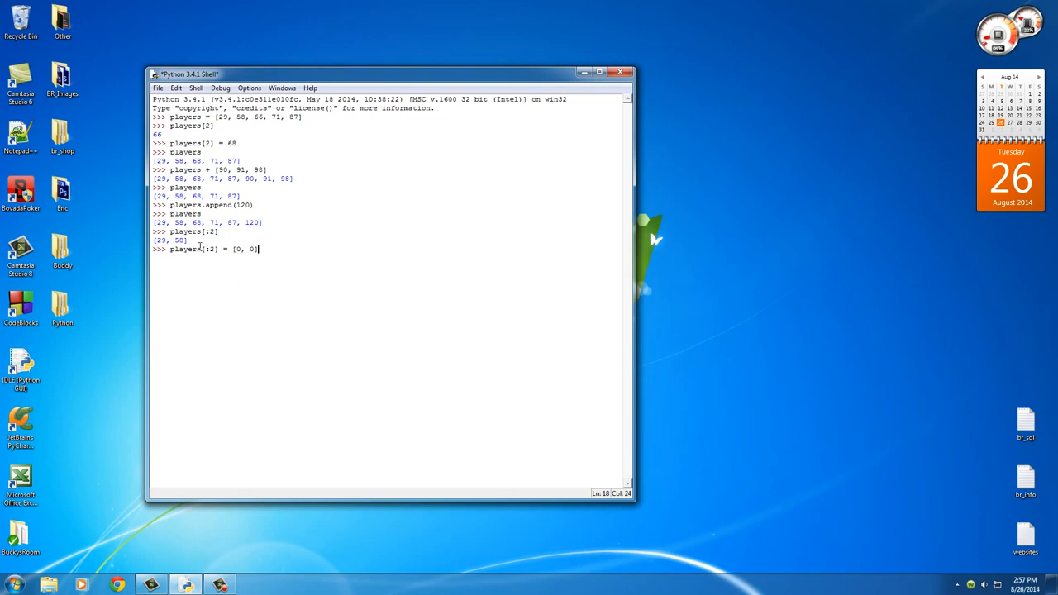
double_click(193, 249)
type("players")
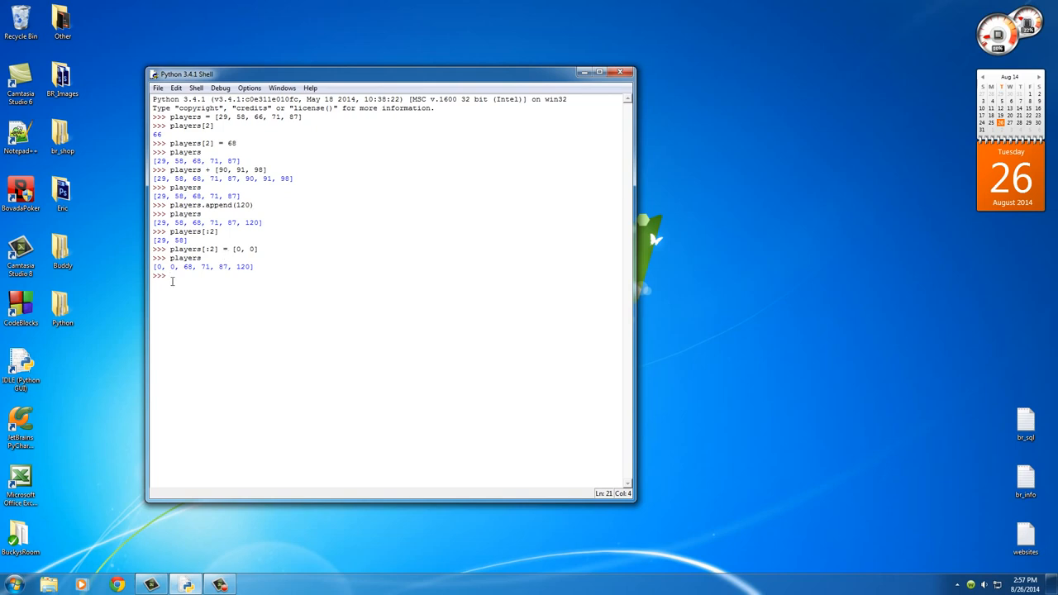
double_click(192, 248)
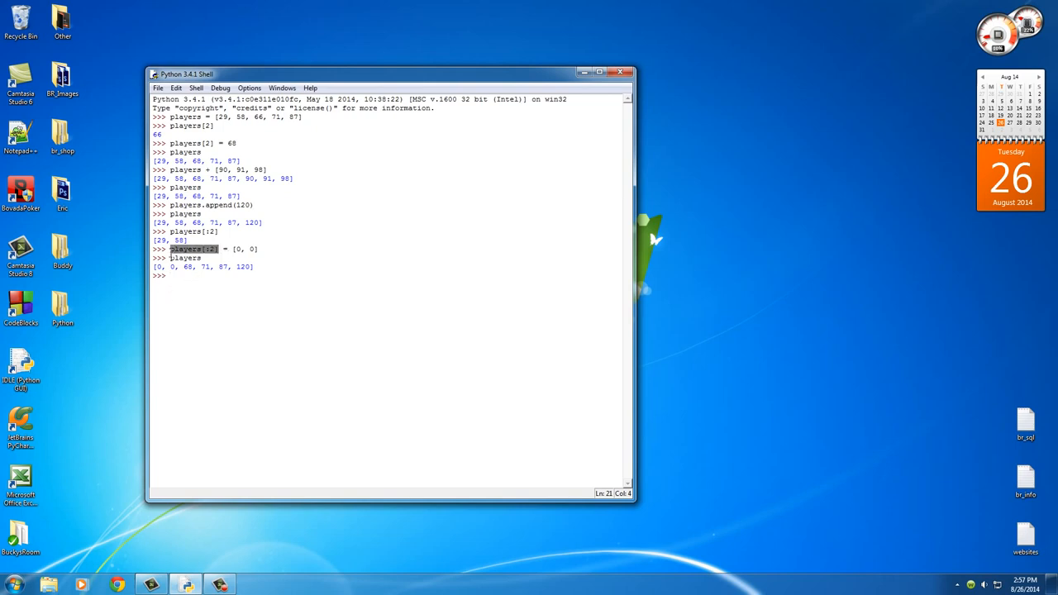
type("players[:2]")
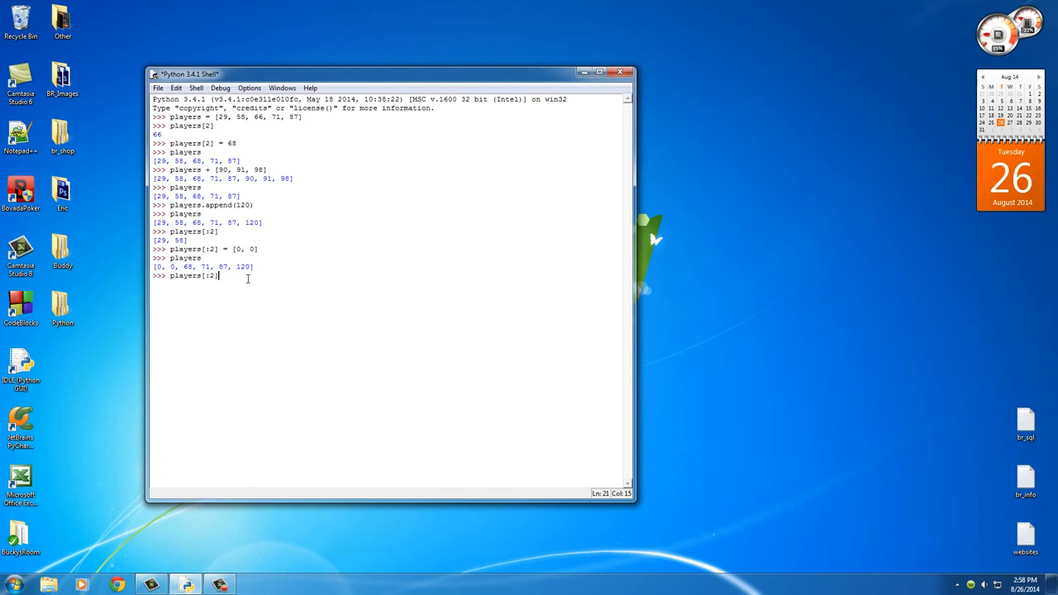
Set players[:2] to [] and display the remaining [68, 71, 87, 120].
type("= [")
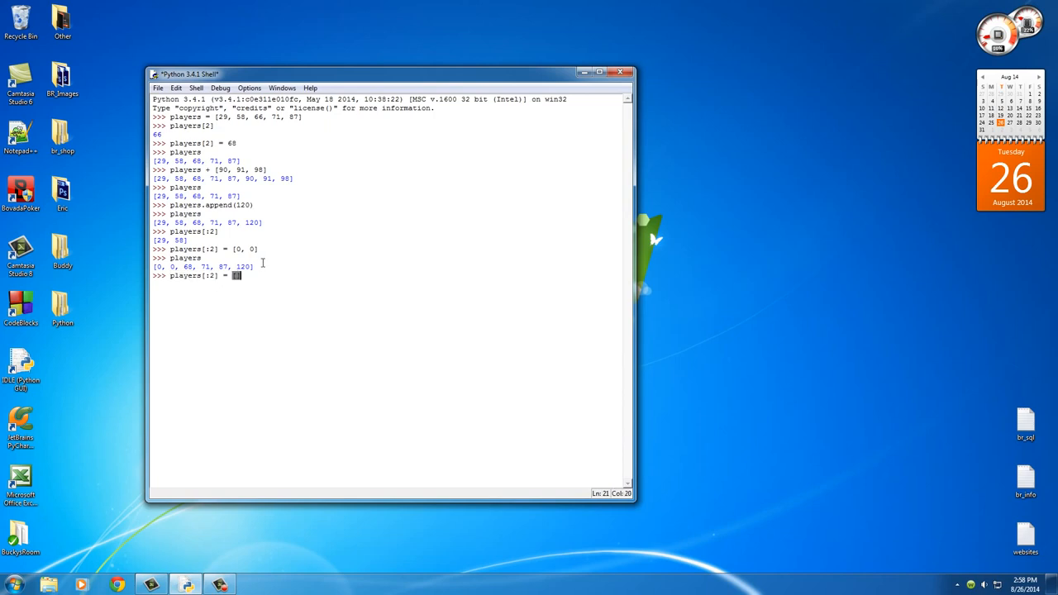
type("[")
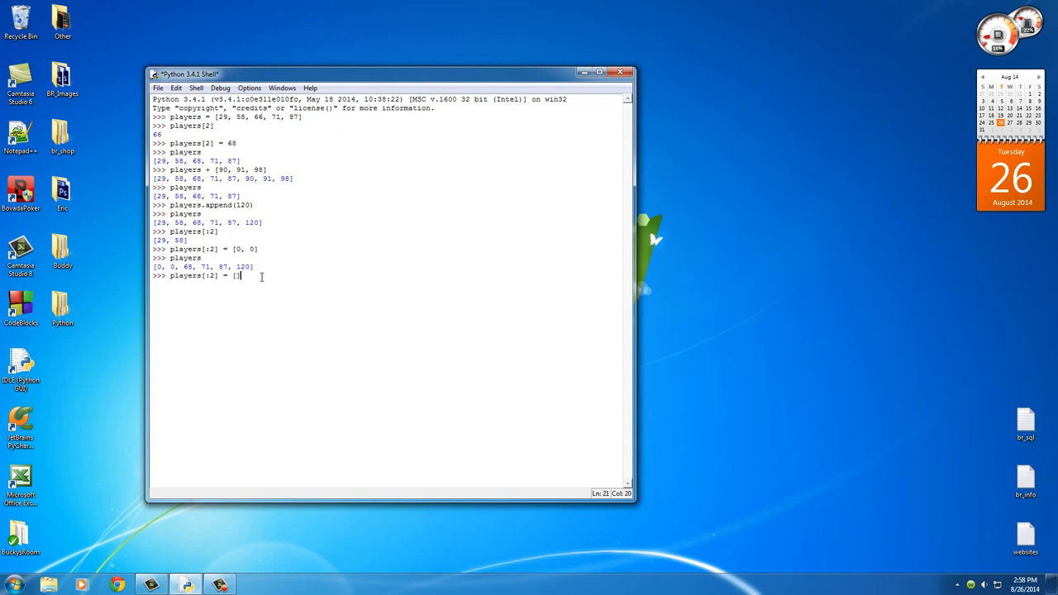
type("play")
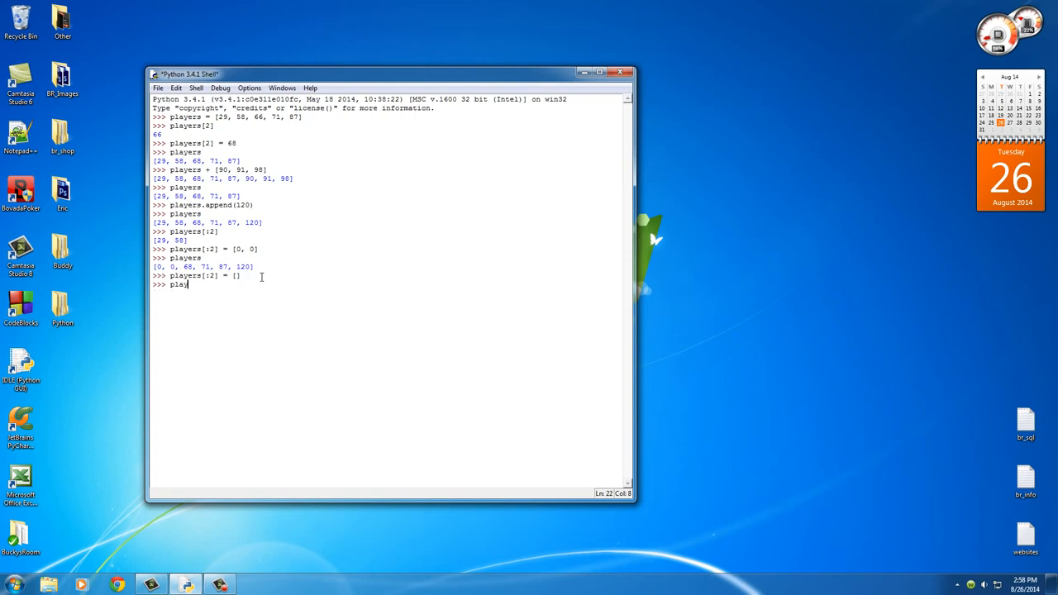
type("ers")
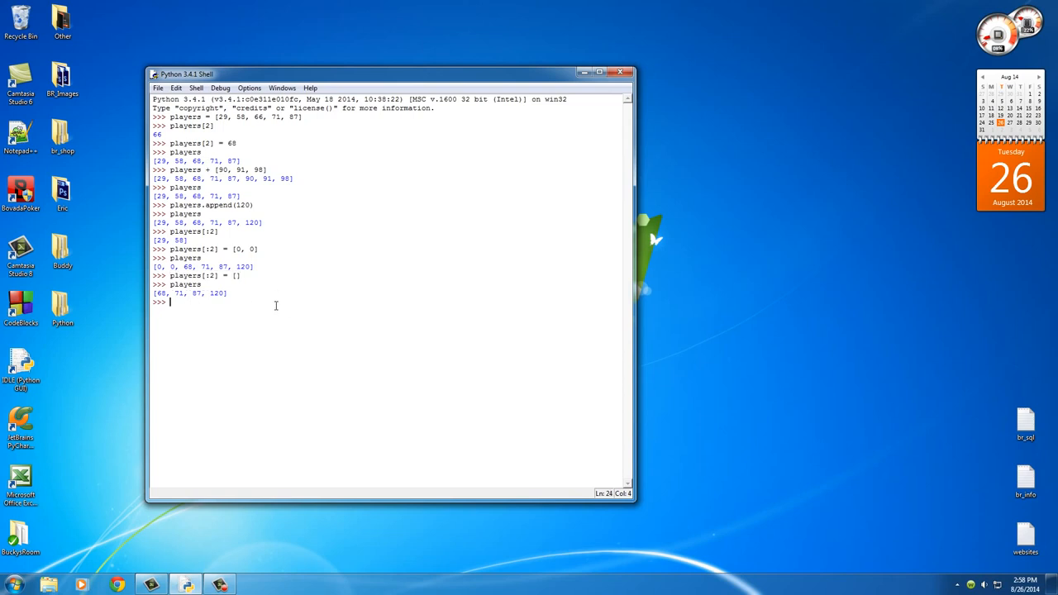
type("players[:")
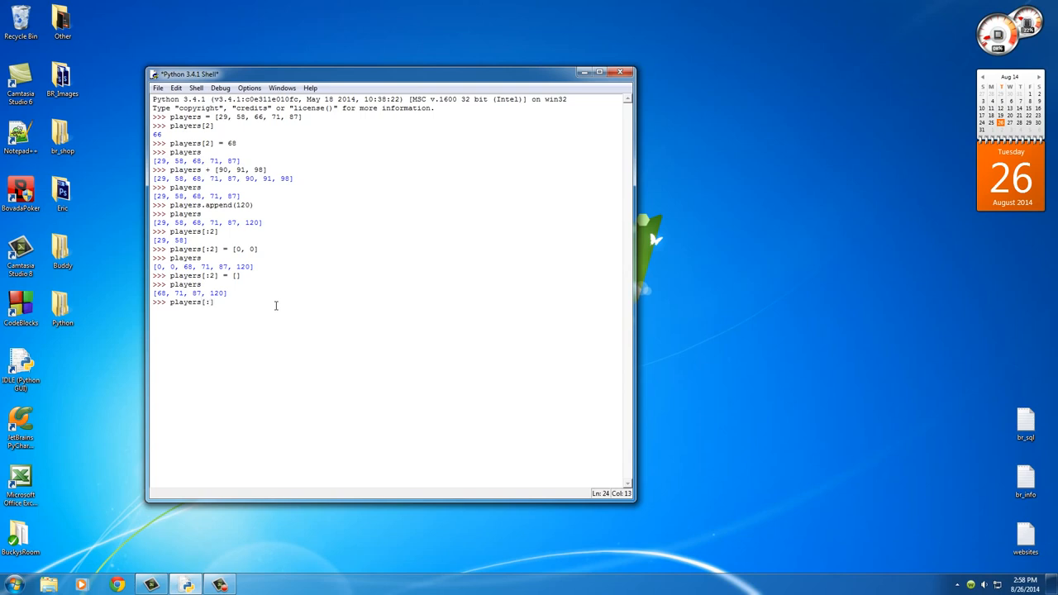
Enter players[:] = [] at the prompt, leaving it unexecuted.
type("= [")
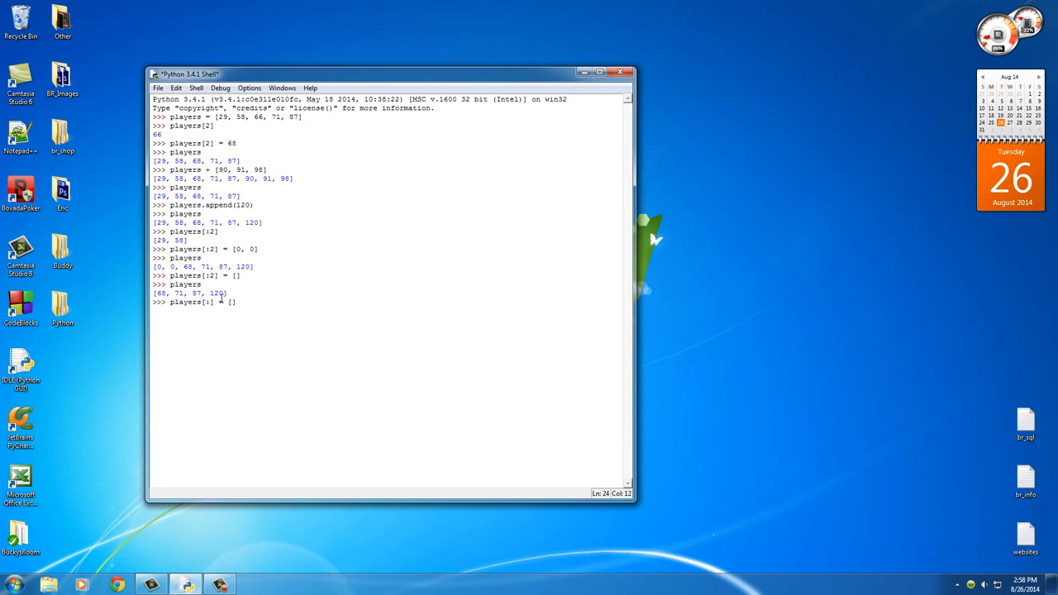
double_click(190, 302)
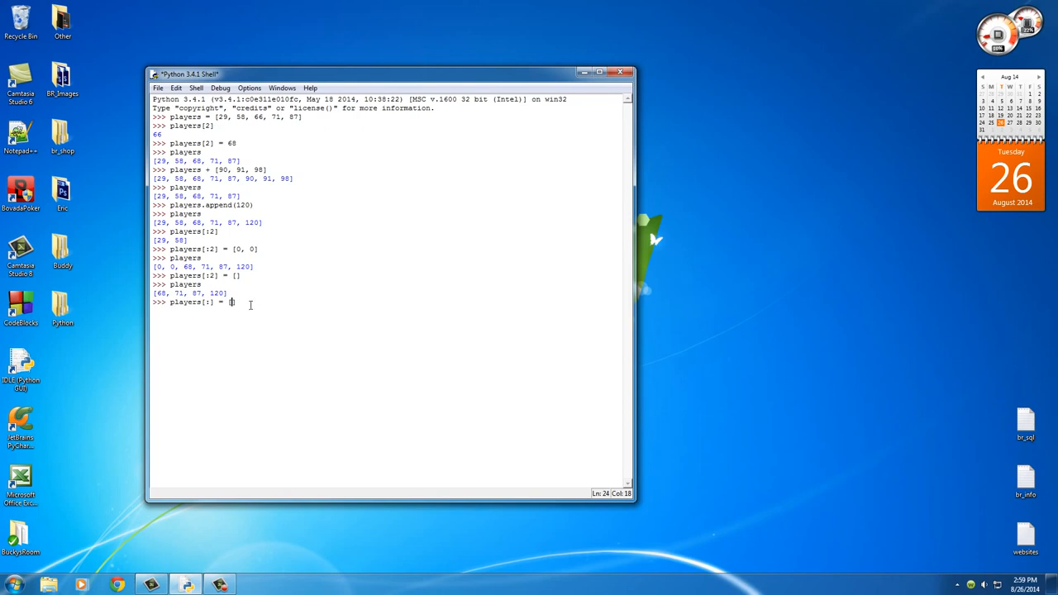
type("]")
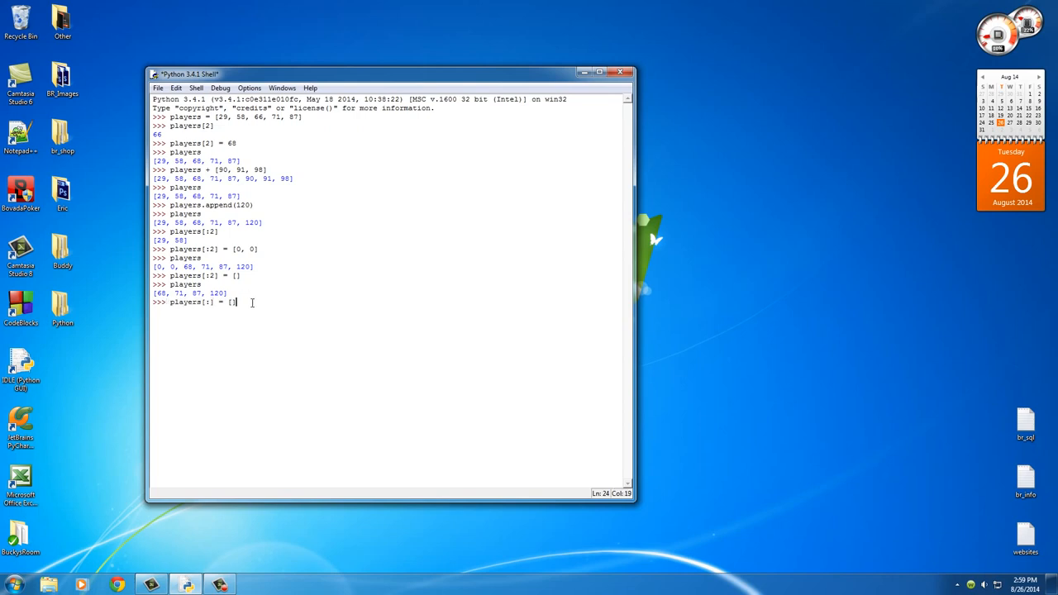